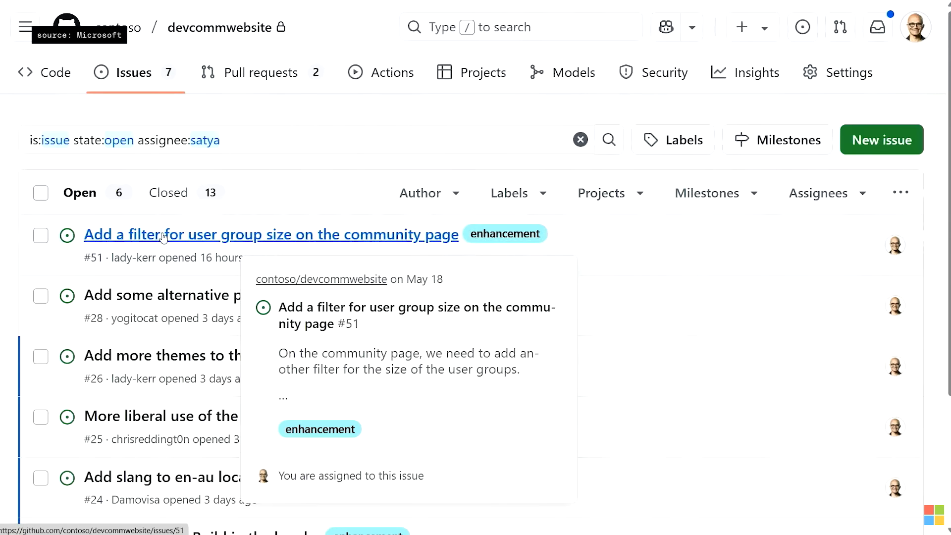
{"action": "mouse_move", "coordinate": [163, 242]}
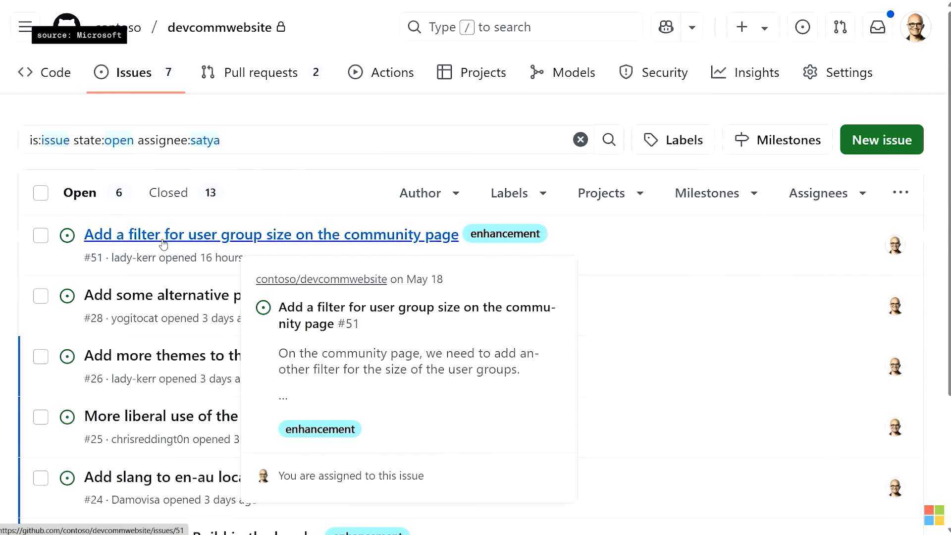
Read through issue #51's description, including the small/medium/large group-size rules
{"action": "left_click", "coordinate": [271, 233]}
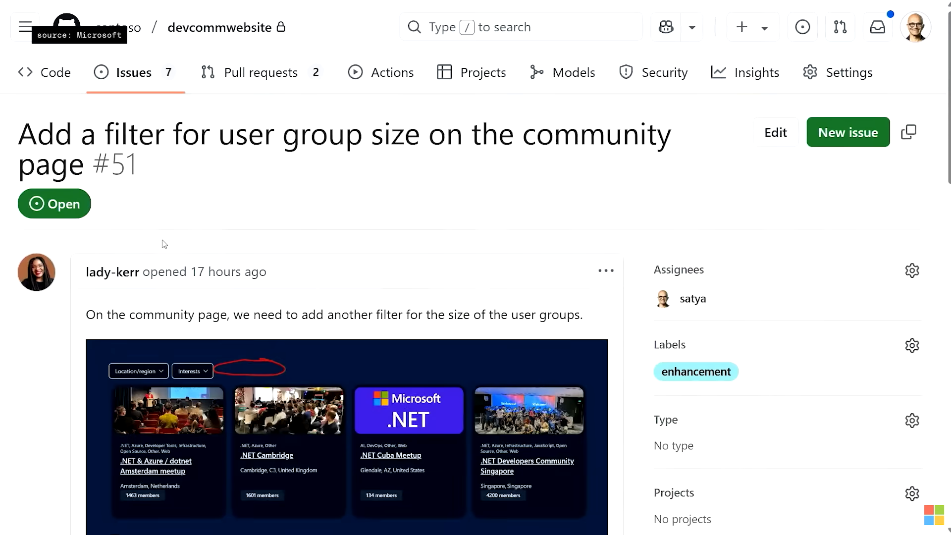
{"action": "scroll", "scroll_direction": "down", "scroll_amount": 3}
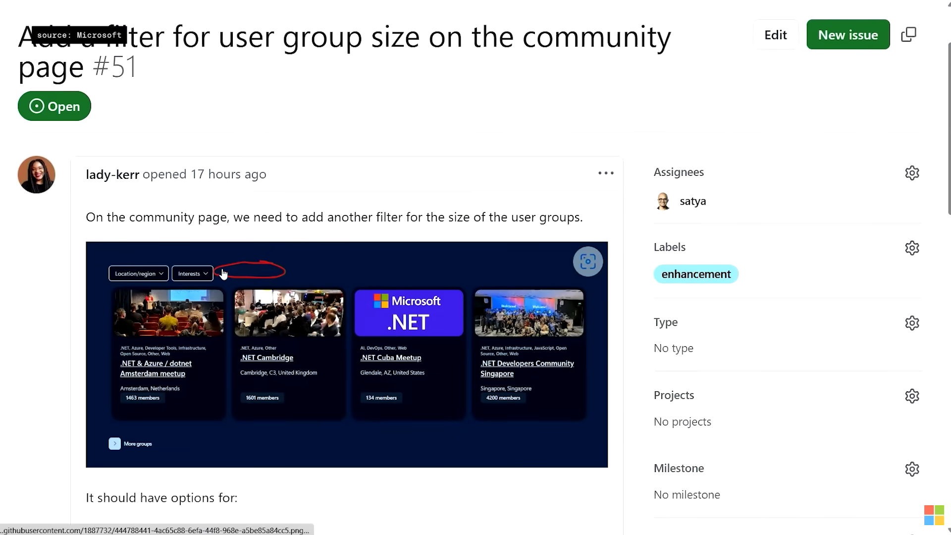
{"action": "scroll", "scroll_direction": "down", "scroll_amount": 3}
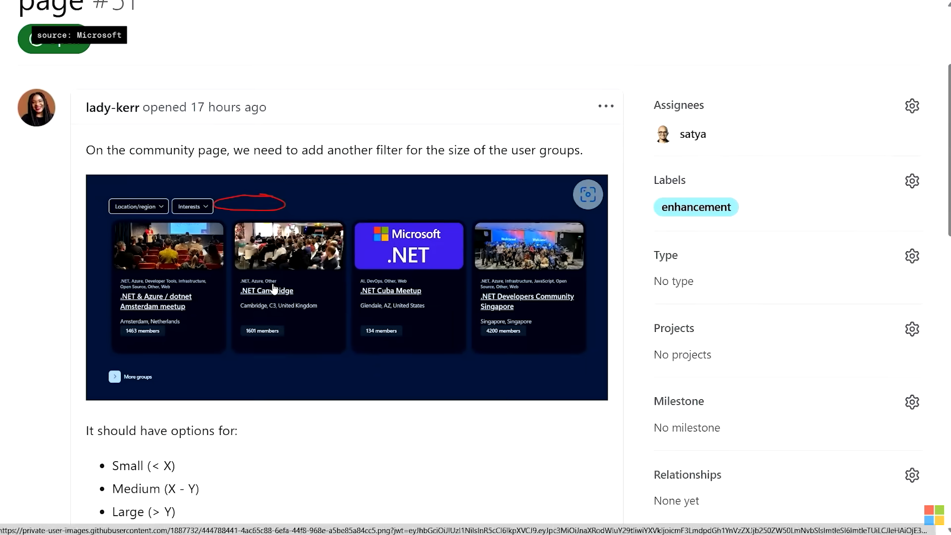
{"action": "scroll", "scroll_direction": "down", "scroll_amount": 3}
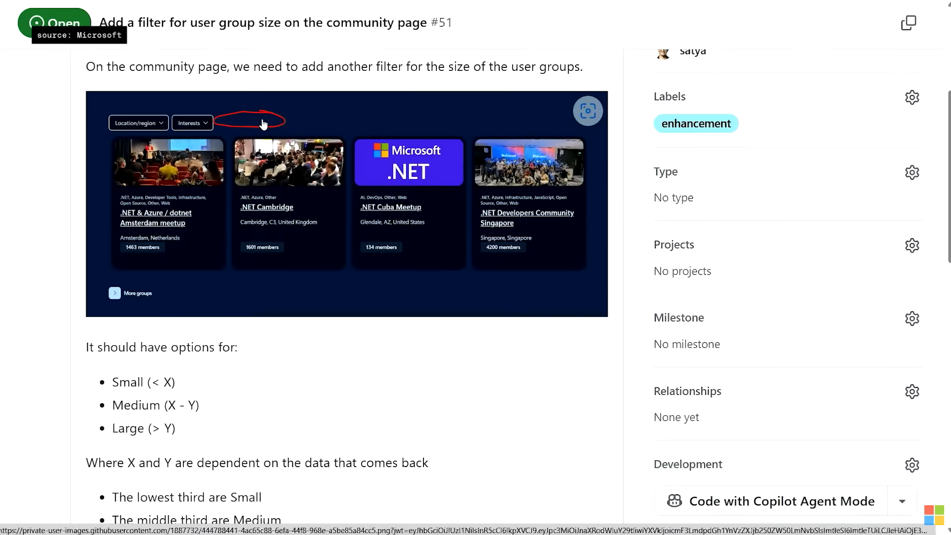
{"action": "scroll", "scroll_direction": "down", "scroll_amount": 3}
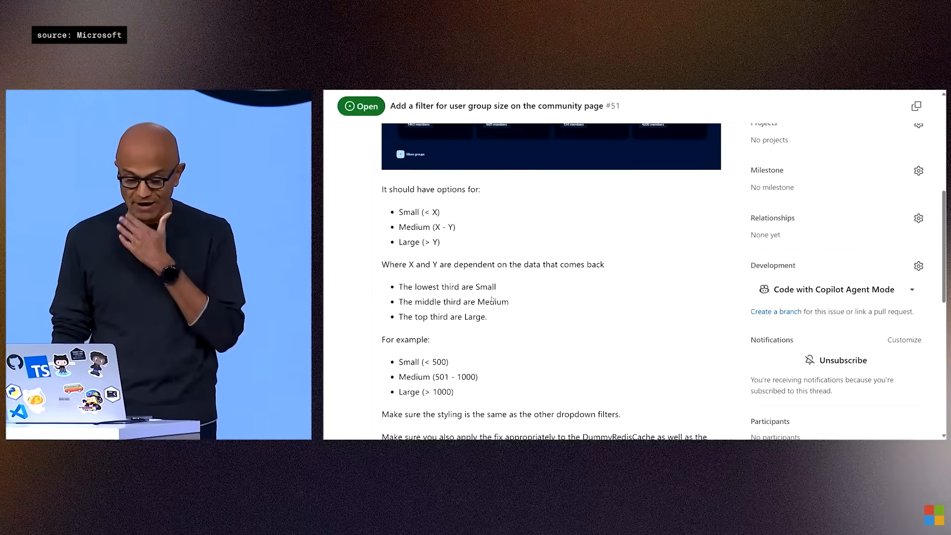
{"action": "scroll", "scroll_direction": "down", "scroll_amount": 3}
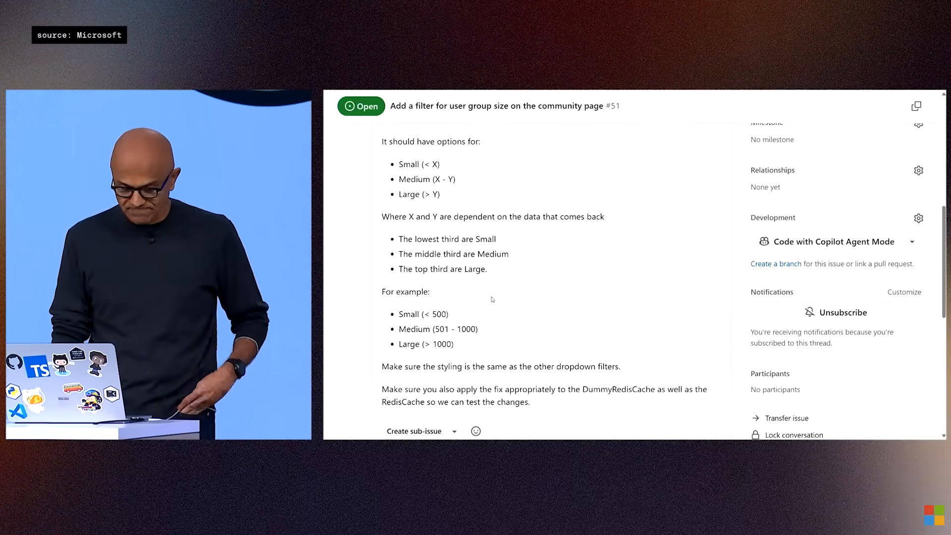
{"action": "scroll", "scroll_direction": "down", "scroll_amount": 3}
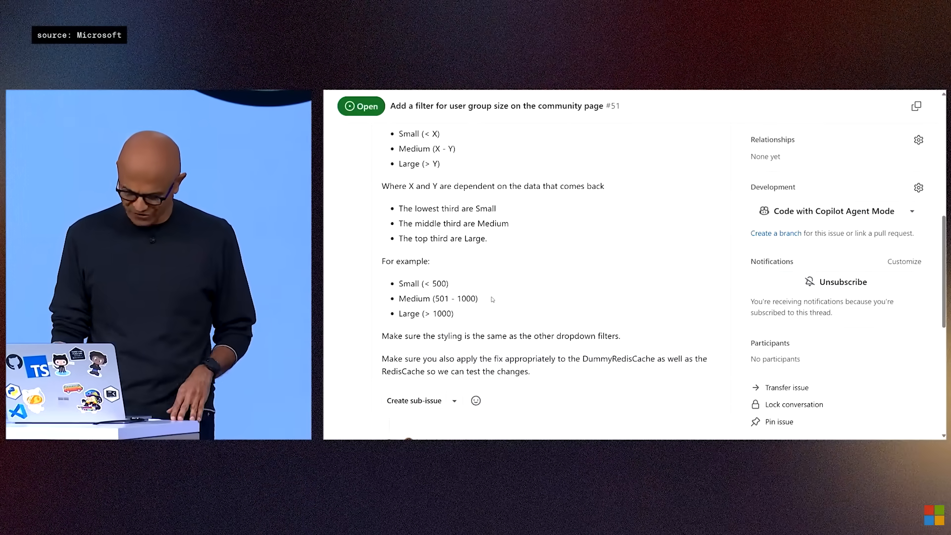
{"action": "scroll", "scroll_direction": "down", "scroll_amount": 3}
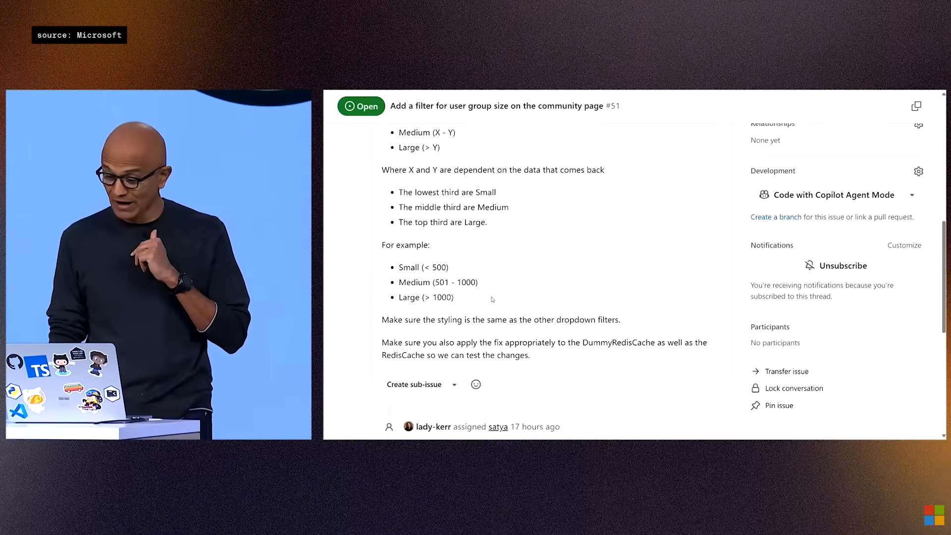
{"action": "scroll", "scroll_direction": "down", "scroll_amount": 3}
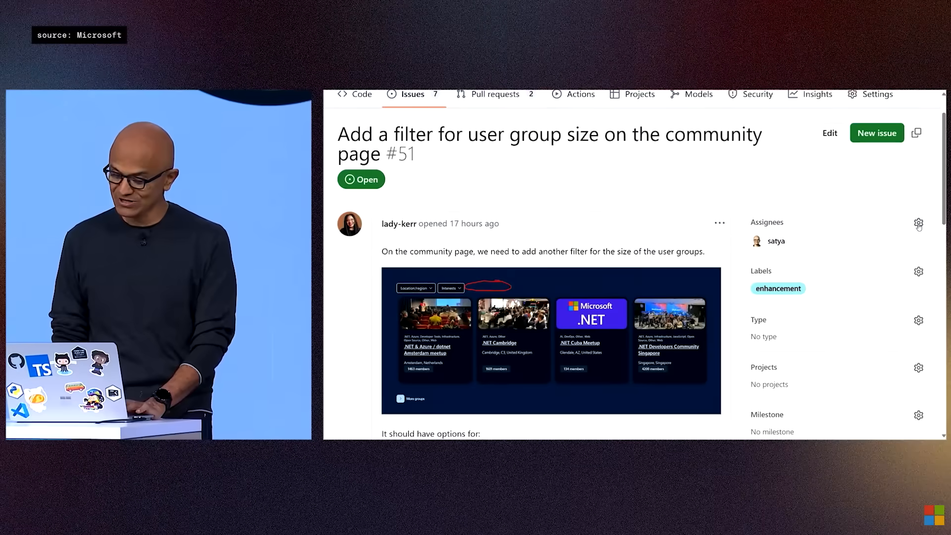
Assign Copilot to issue #51 alongside satya via the Assignees list
{"action": "left_click", "coordinate": [918, 224]}
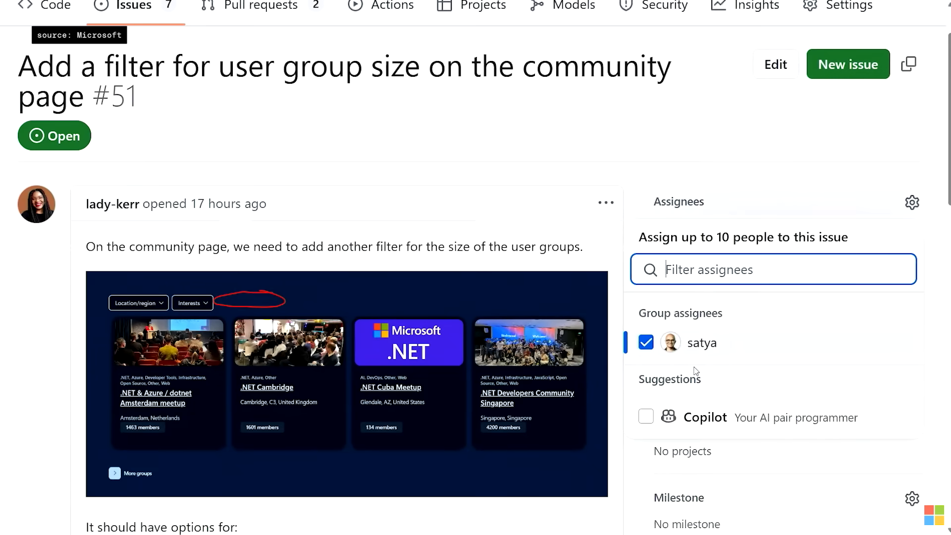
{"action": "left_click", "coordinate": [645, 417]}
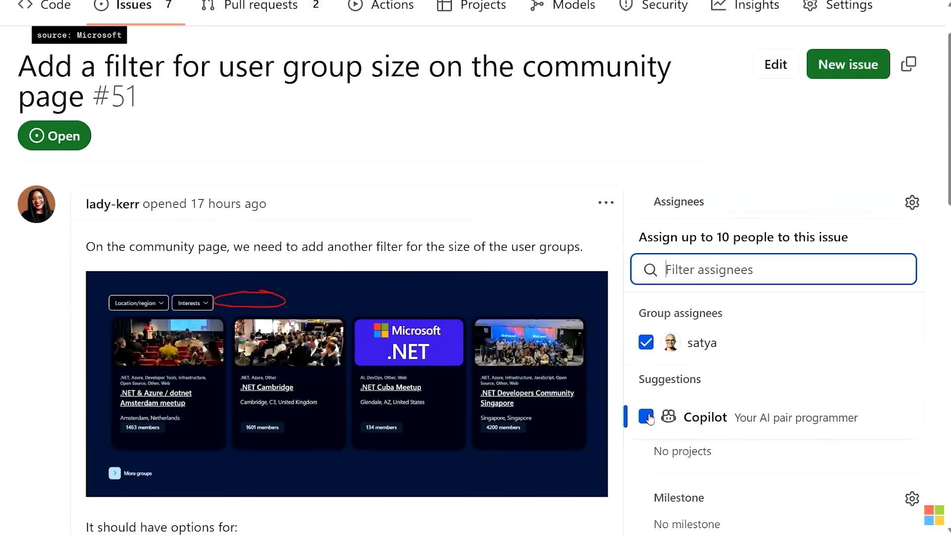
{"action": "left_click", "coordinate": [645, 417]}
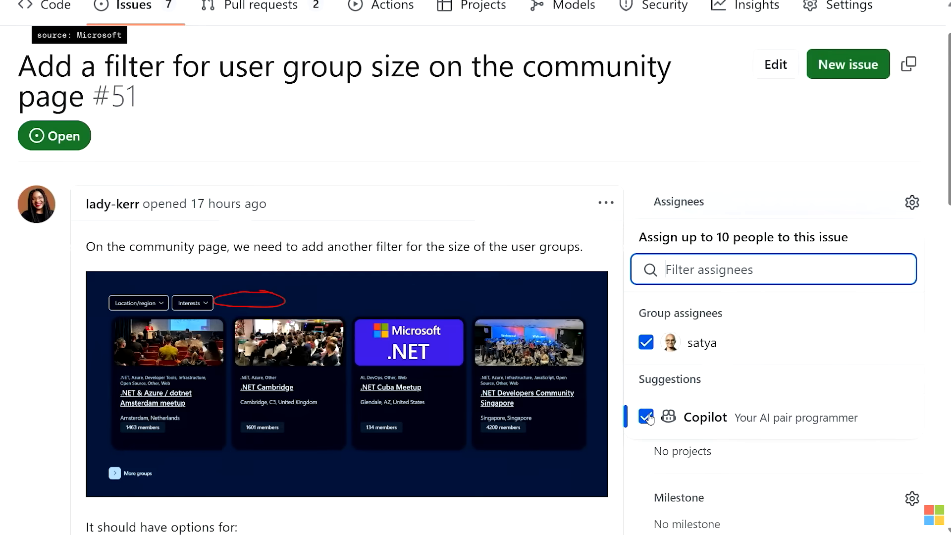
{"action": "left_click", "coordinate": [645, 417]}
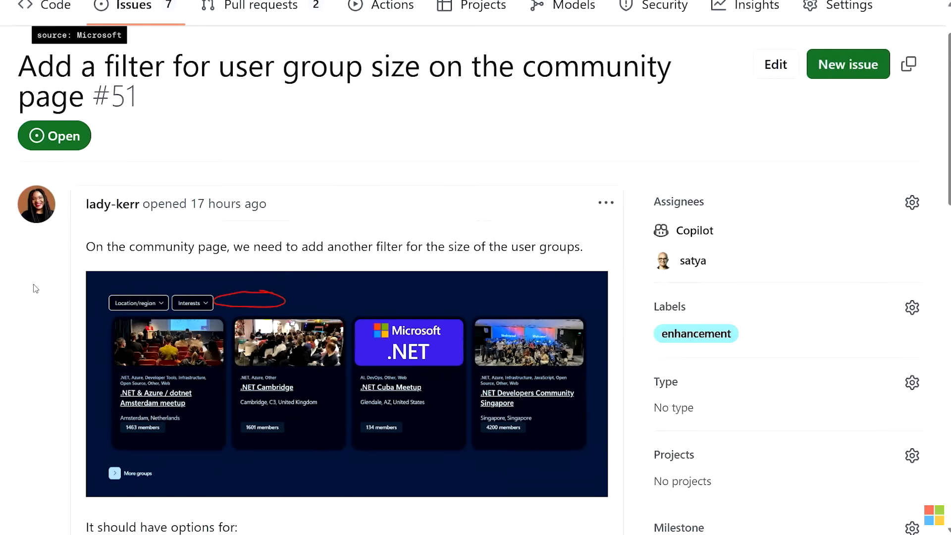
Review the timeline showing Copilot's linked work-in-progress pull request #56
{"action": "scroll", "scroll_direction": "down", "scroll_amount": 3}
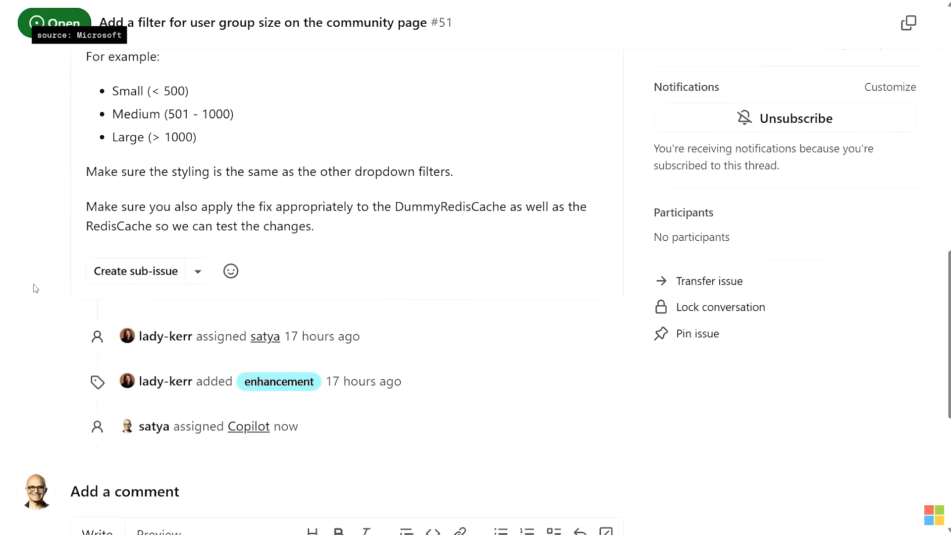
{"action": "scroll", "scroll_direction": "down", "scroll_amount": 3}
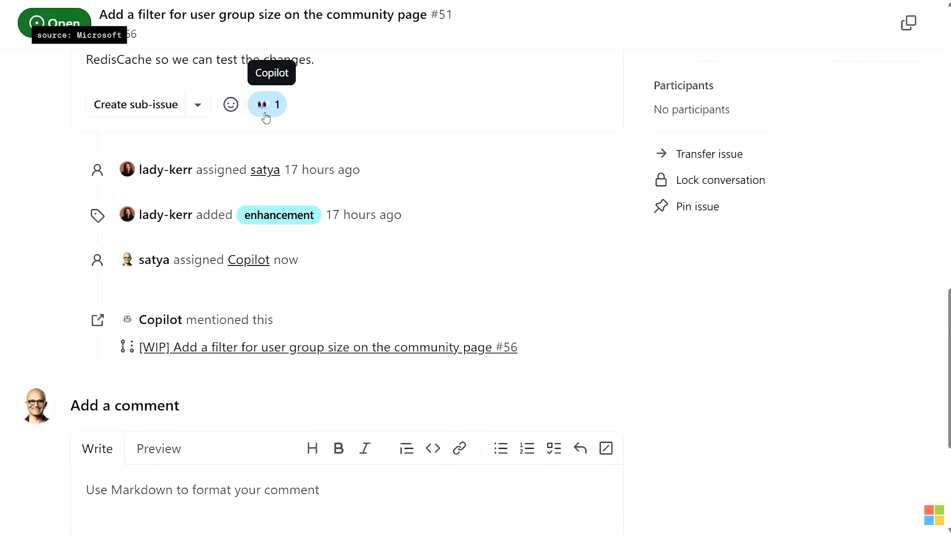
{"action": "scroll", "scroll_direction": "down", "scroll_amount": 3}
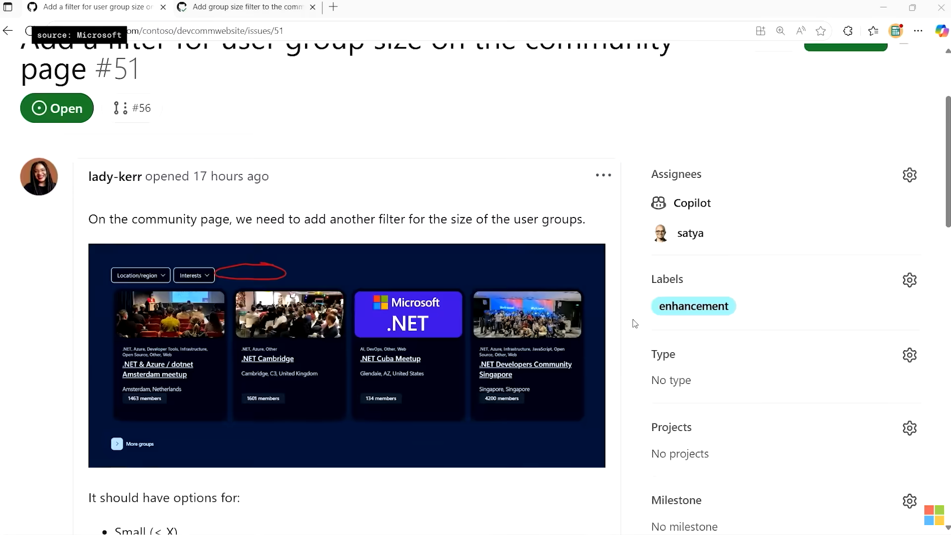
{"action": "scroll", "scroll_direction": "down", "scroll_amount": 3}
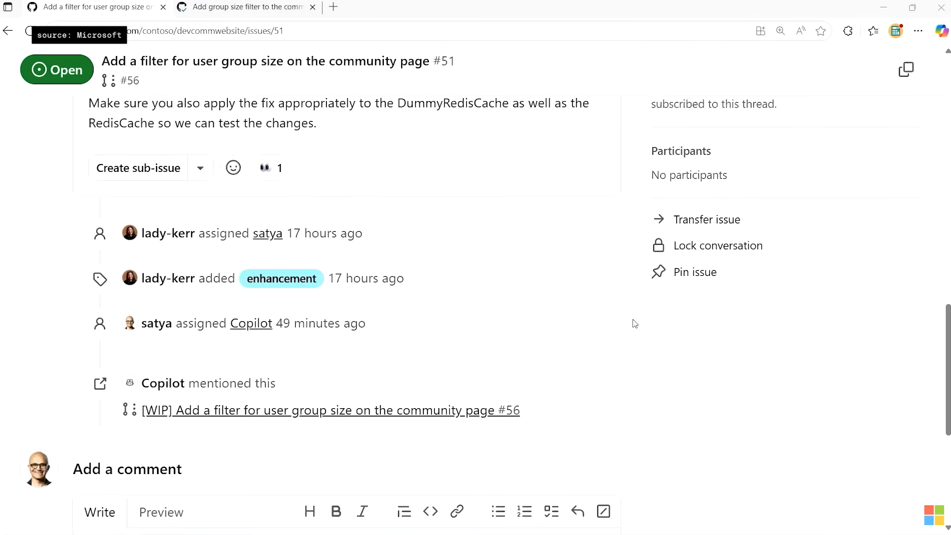
{"action": "scroll", "scroll_direction": "down", "scroll_amount": 3}
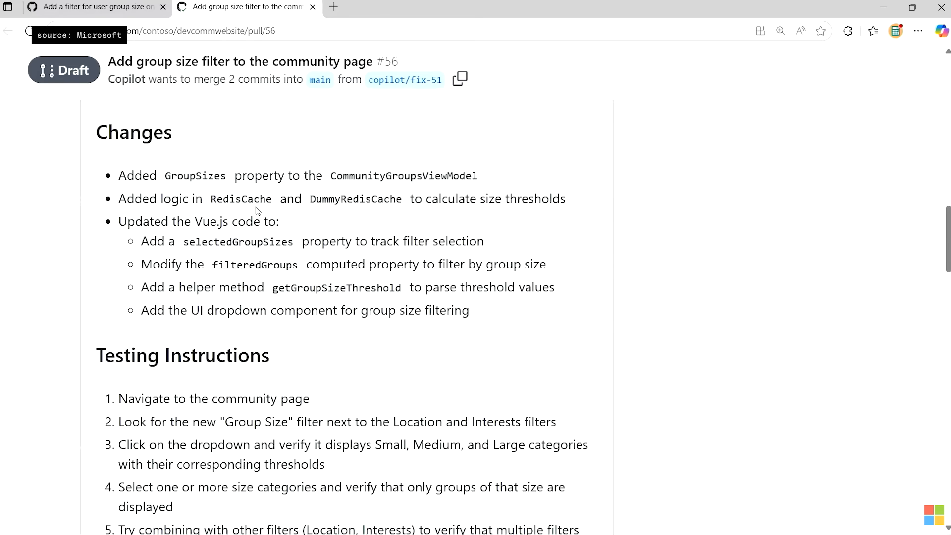
{"action": "mouse_move", "coordinate": [286, 215]}
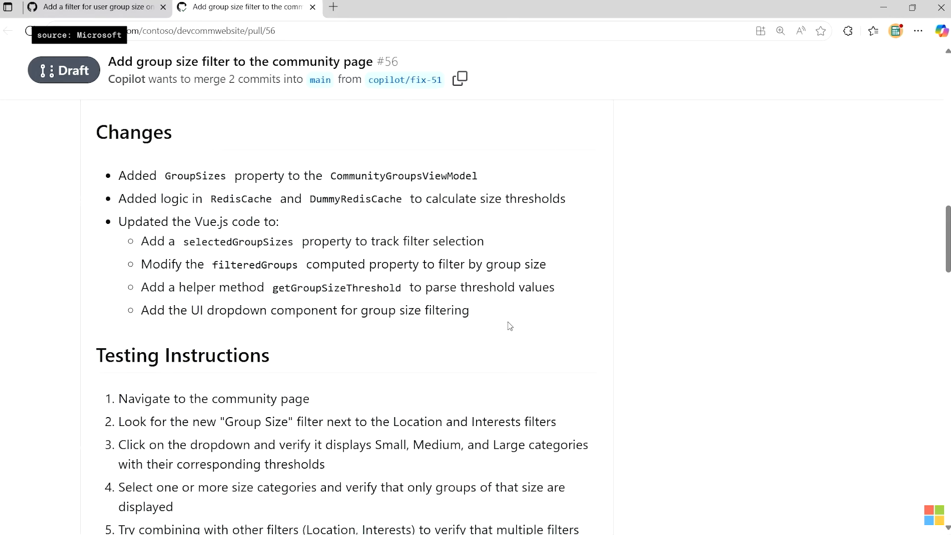
Review pull request #56's changes and testing steps, then view its staging deployment
{"action": "scroll", "scroll_direction": "down", "scroll_amount": 3}
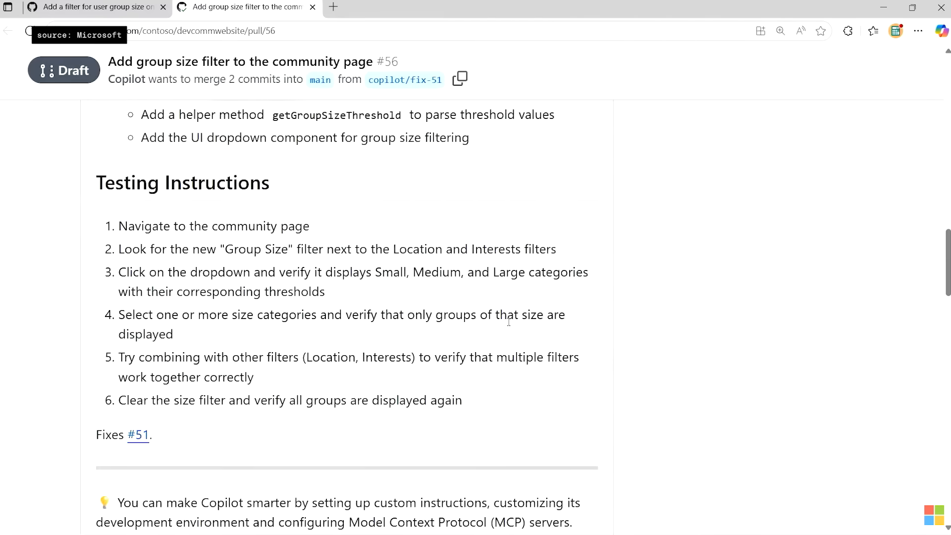
{"action": "scroll", "scroll_direction": "down", "scroll_amount": 3}
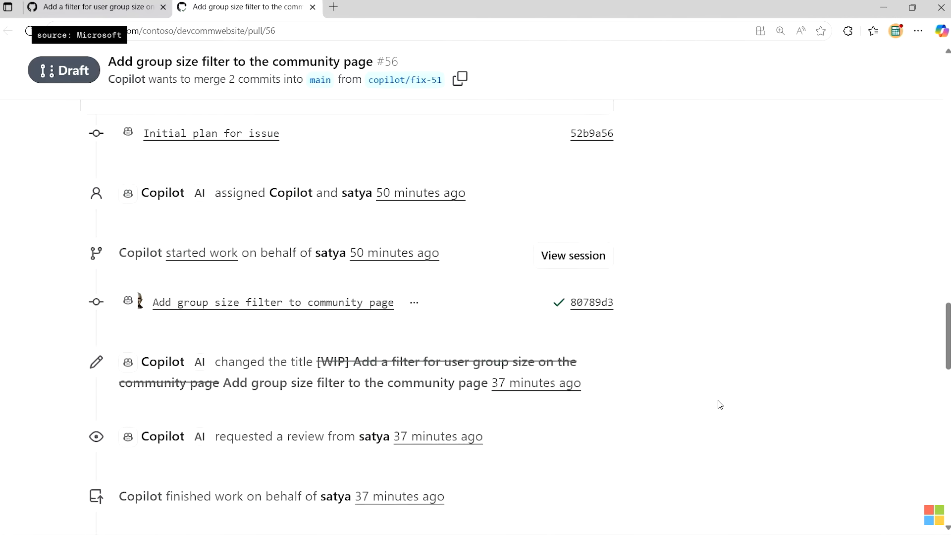
{"action": "scroll", "scroll_direction": "down", "scroll_amount": 3}
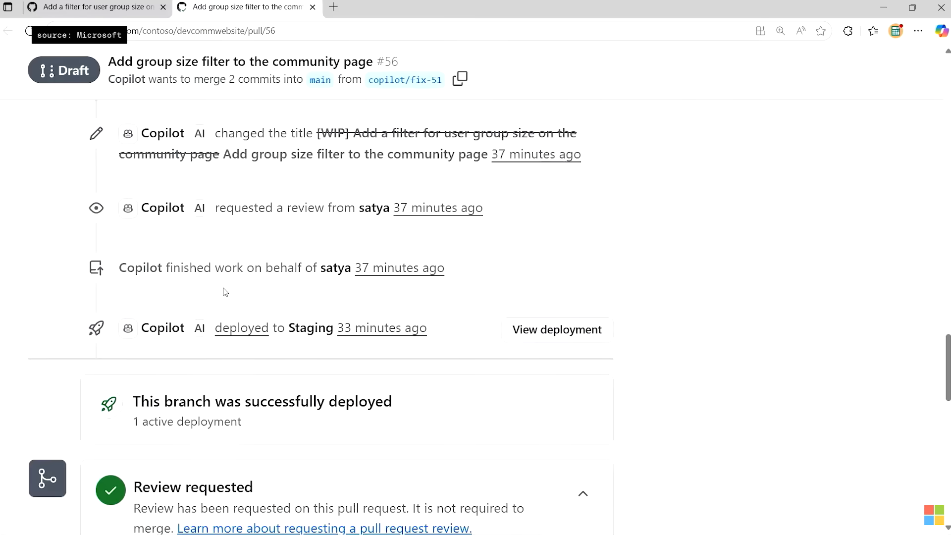
{"action": "mouse_move", "coordinate": [555, 329]}
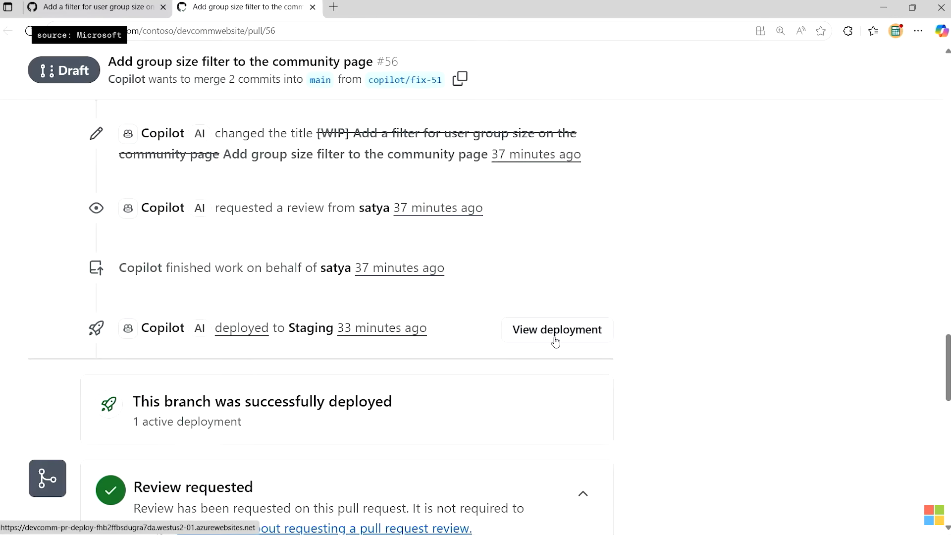
{"action": "left_click", "coordinate": [555, 329]}
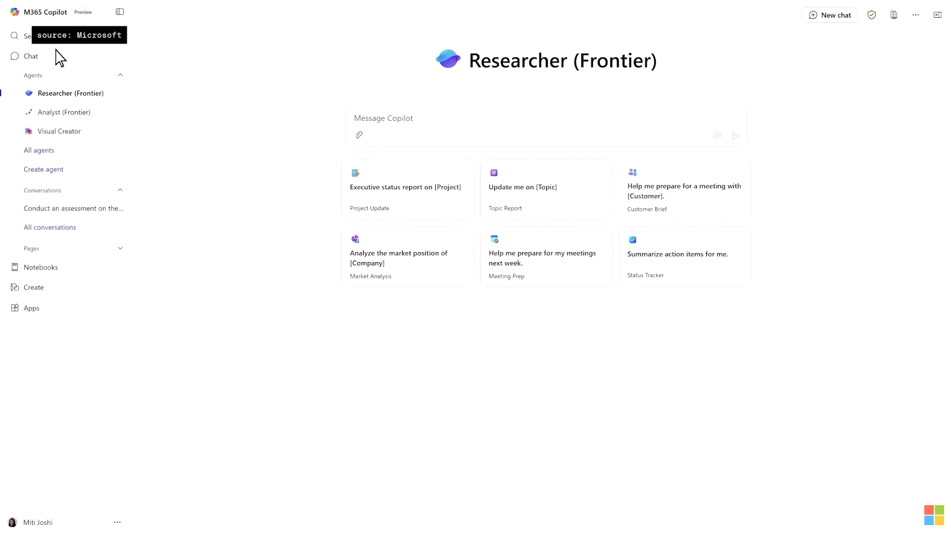
{"action": "mouse_move", "coordinate": [75, 272]}
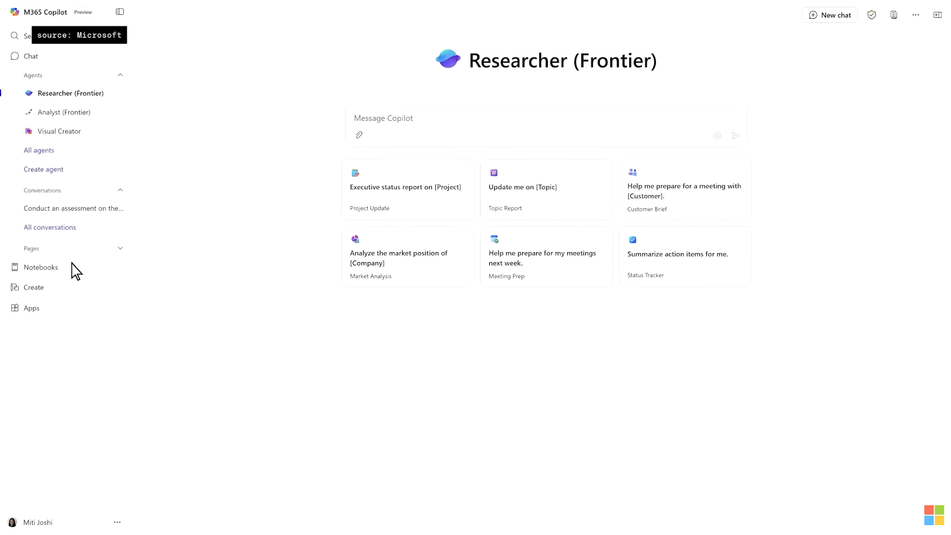
{"action": "mouse_move", "coordinate": [77, 294]}
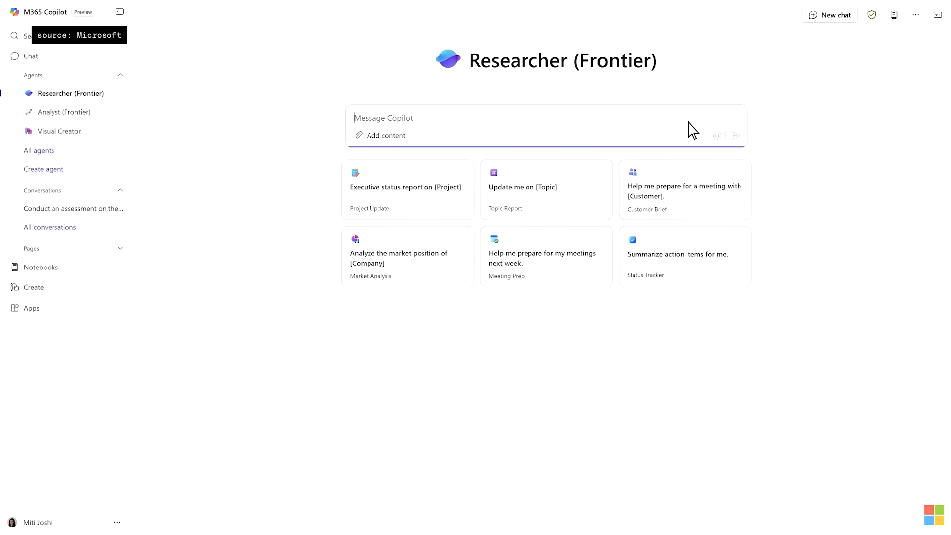
Ask Researcher to analyze GitHub performance issues and brief the common themes
{"action": "type", "text": "Analyze GitHub issues on performance and create a brief on the common themes, including what needs to be tack"}
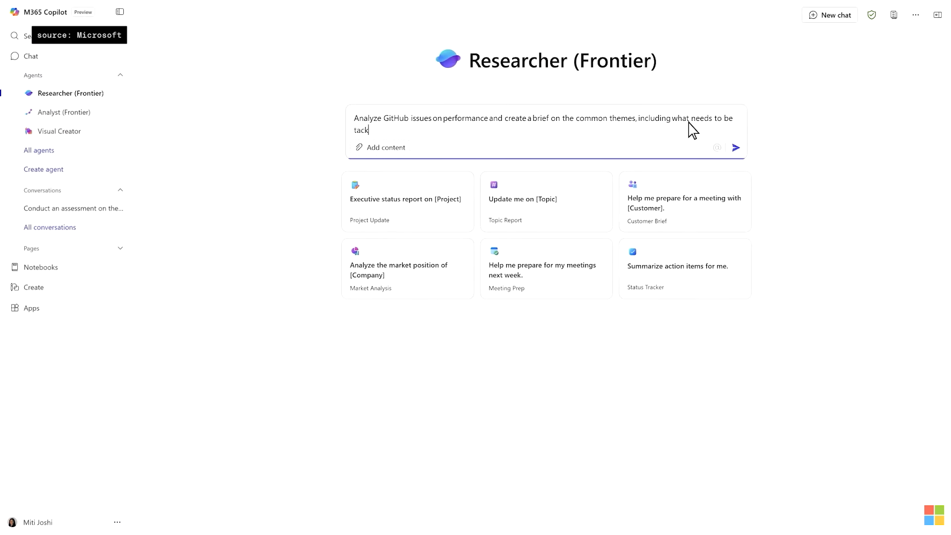
{"action": "left_click", "coordinate": [734, 148]}
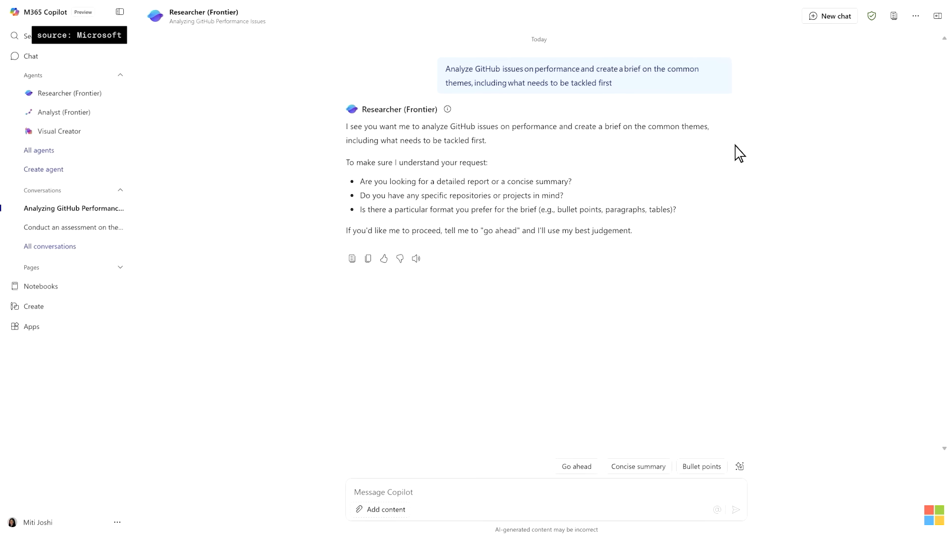
{"action": "mouse_move", "coordinate": [707, 436]}
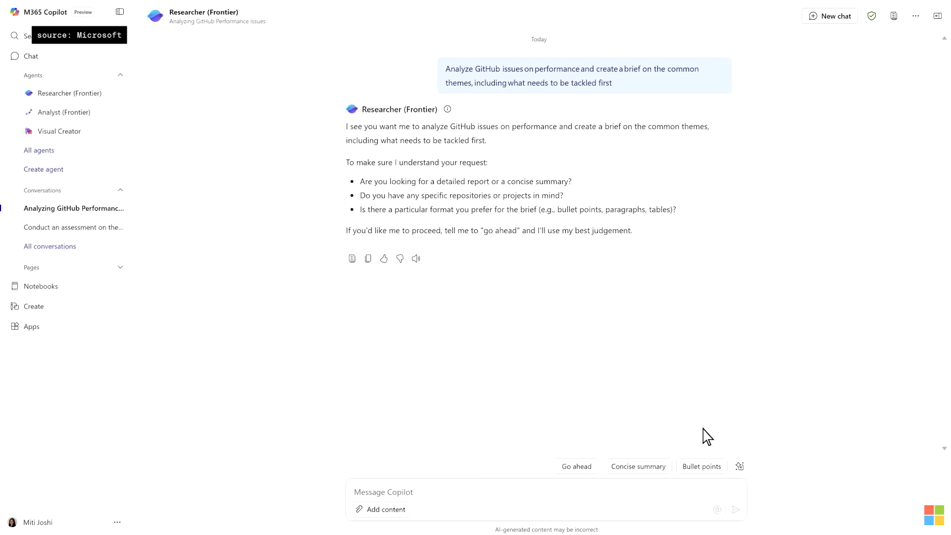
{"action": "left_click", "coordinate": [540, 493]}
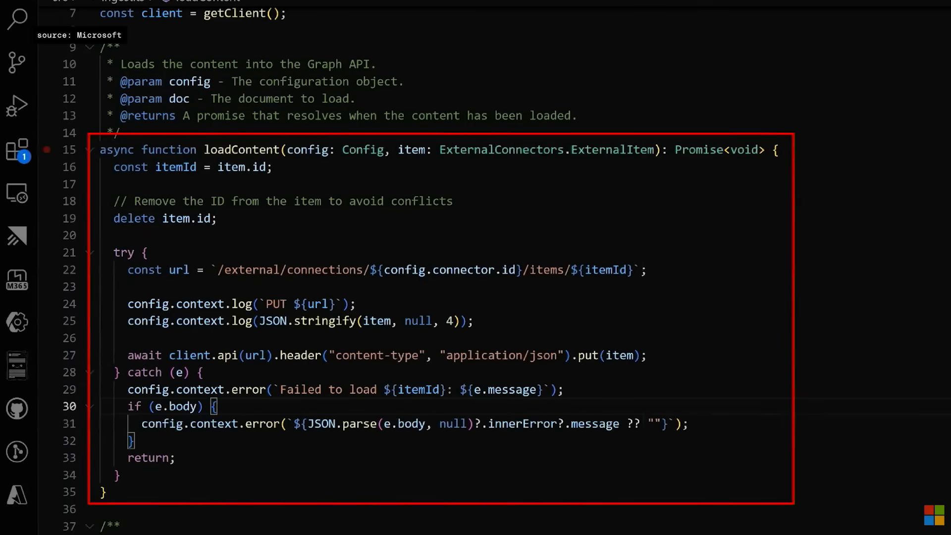
View the connector's loadContent function that sends items to the Graph API
{"action": "left_click", "coordinate": [158, 7]}
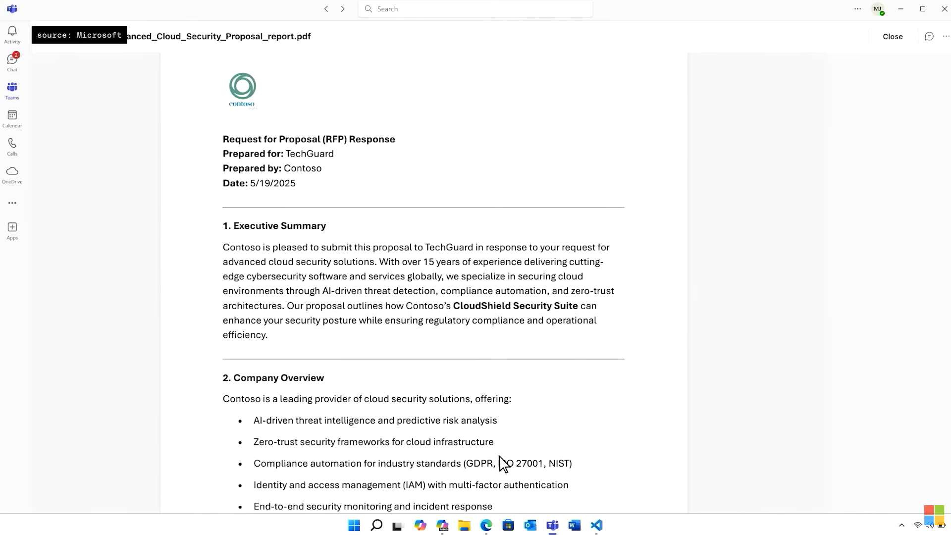
{"action": "scroll", "scroll_direction": "down", "scroll_amount": 3}
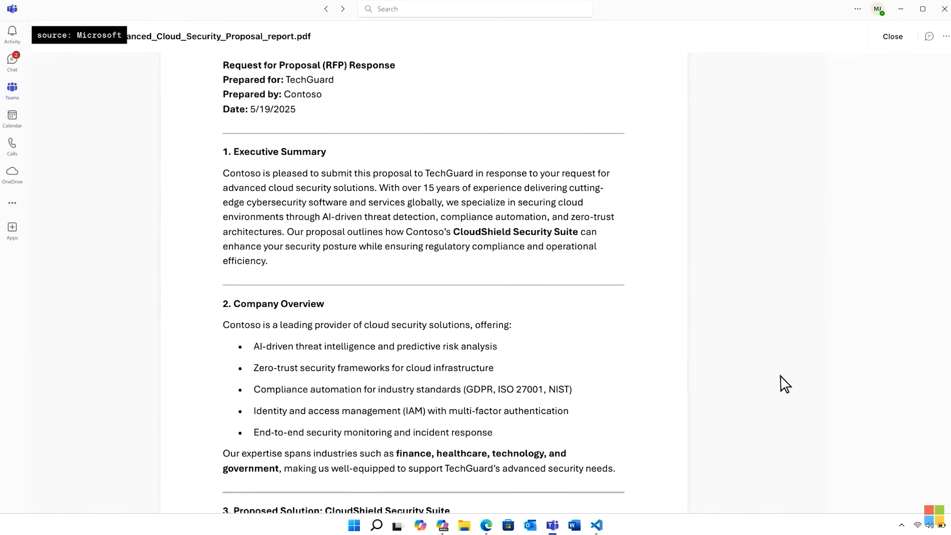
{"action": "scroll", "scroll_direction": "down", "scroll_amount": 3}
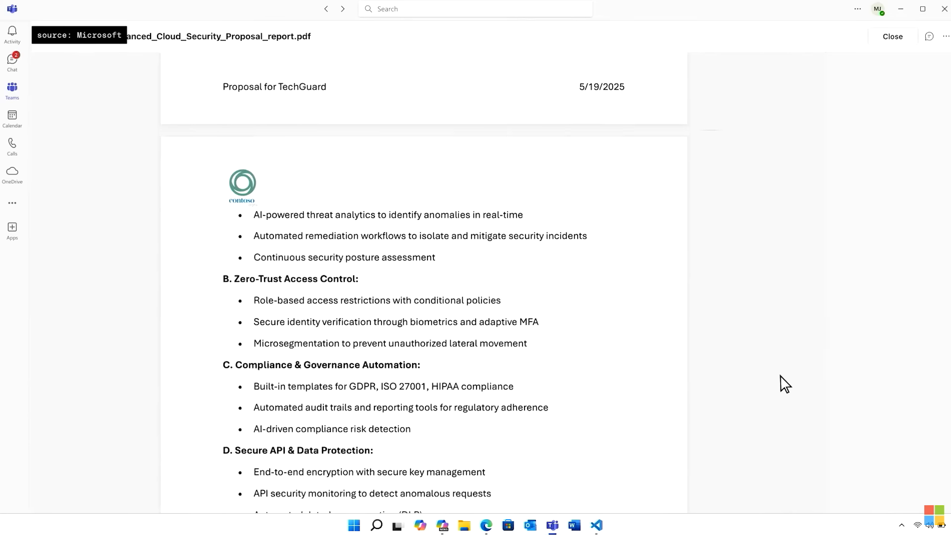
{"action": "scroll", "scroll_direction": "down", "scroll_amount": 3}
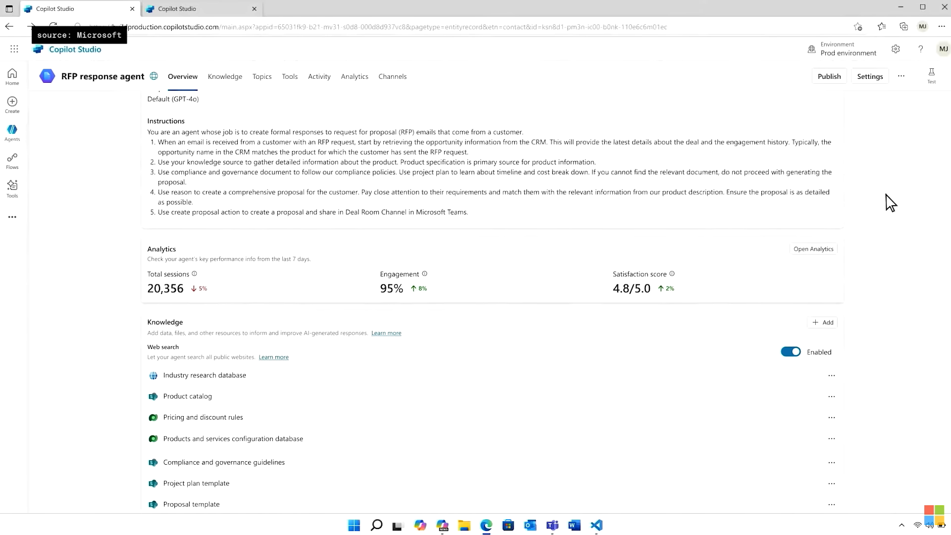
{"action": "scroll", "scroll_direction": "down", "scroll_amount": 3}
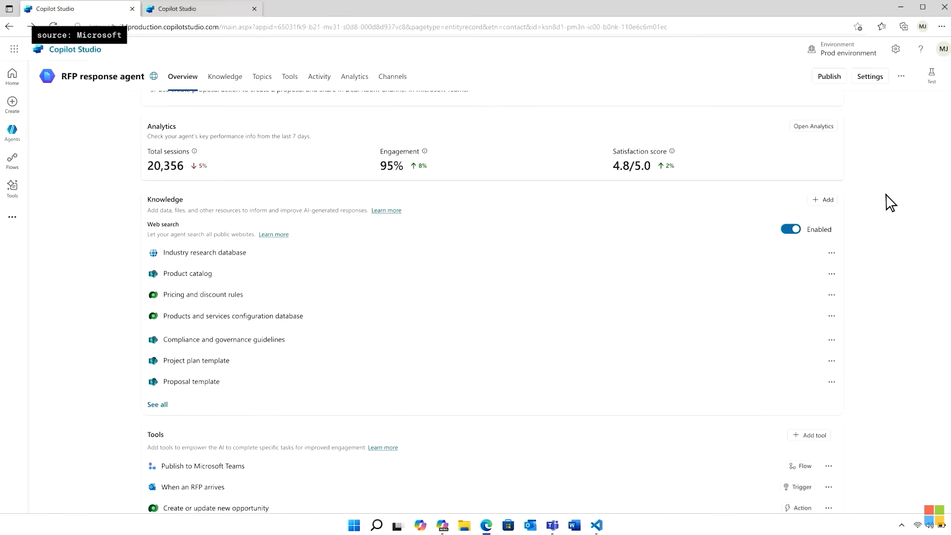
{"action": "scroll", "scroll_direction": "down", "scroll_amount": 3}
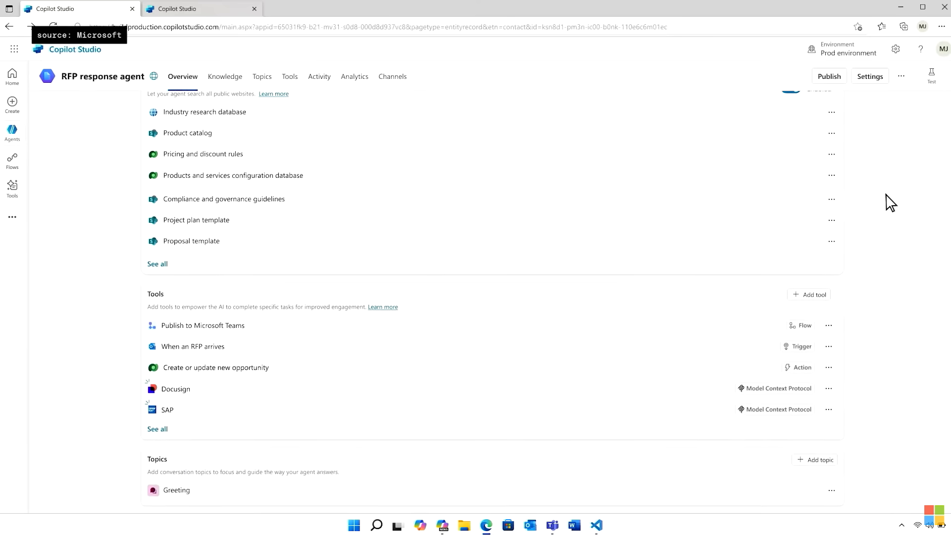
{"action": "scroll", "scroll_direction": "down", "scroll_amount": 3}
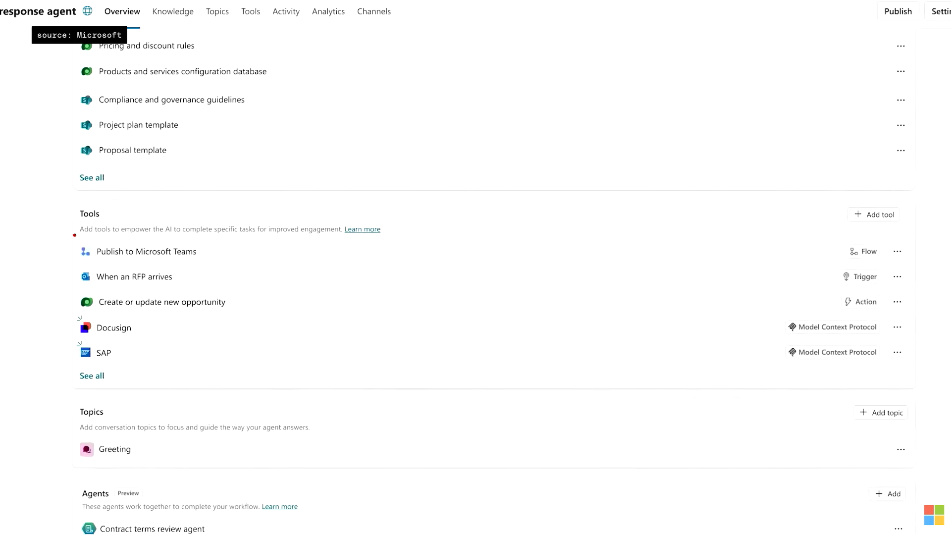
{"action": "left_click", "coordinate": [136, 276]}
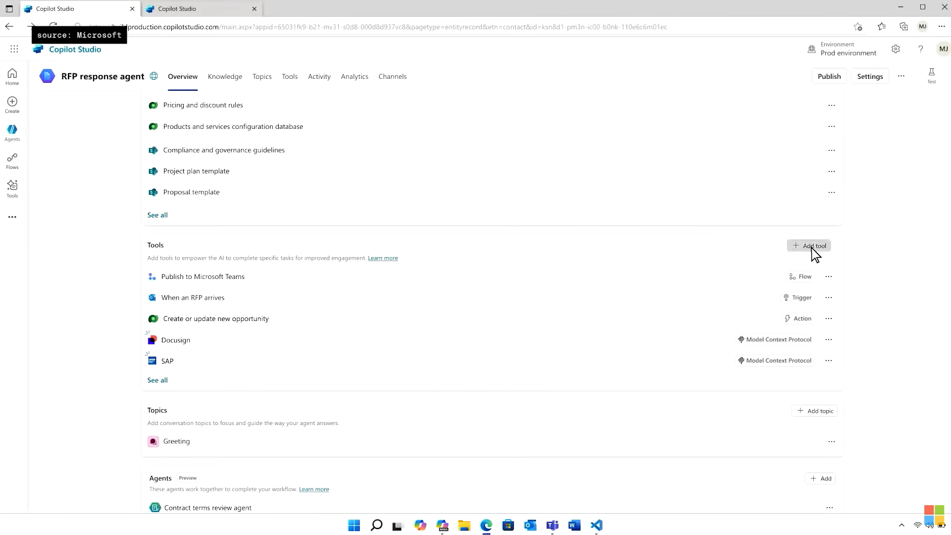
Add the Dynamics 365 Sales Model Context Protocol server as a tool of the RFP agent
{"action": "left_click", "coordinate": [808, 246]}
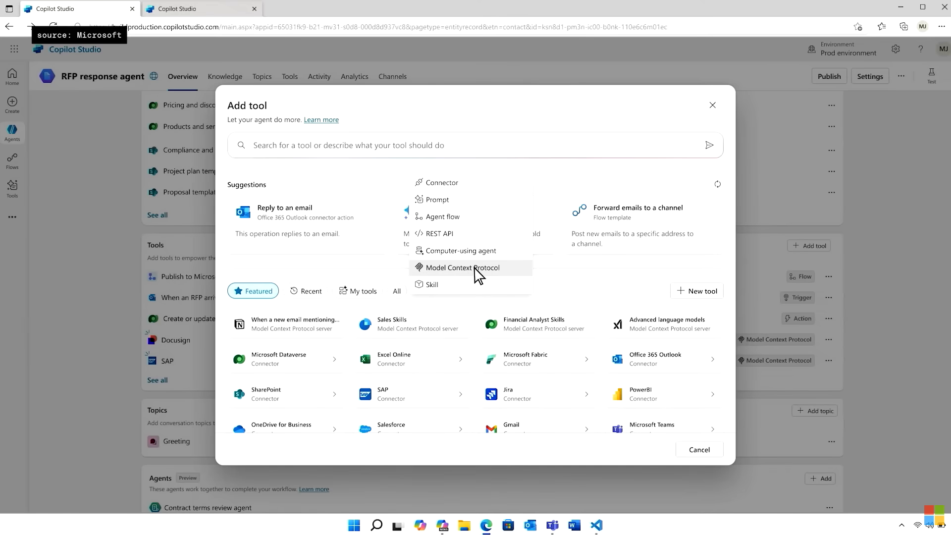
{"action": "left_click", "coordinate": [460, 268]}
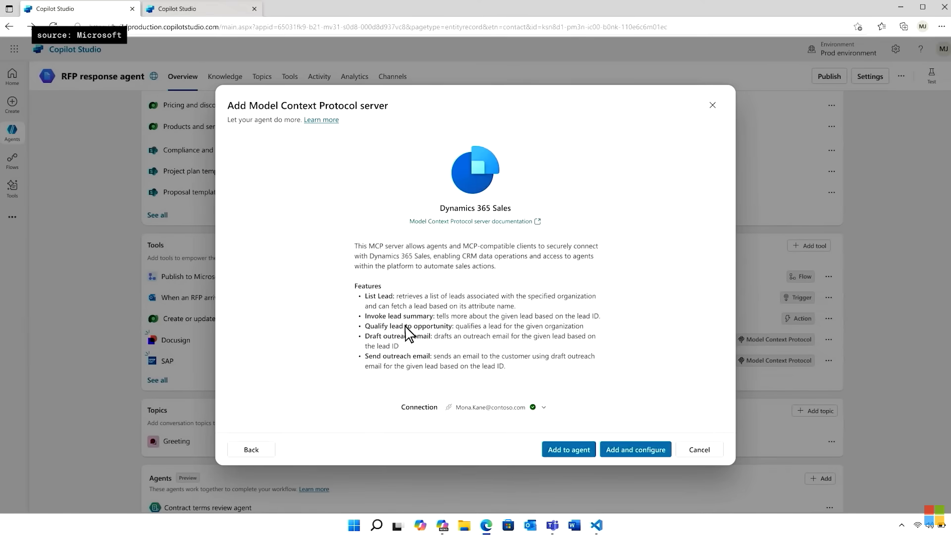
{"action": "mouse_move", "coordinate": [542, 432]}
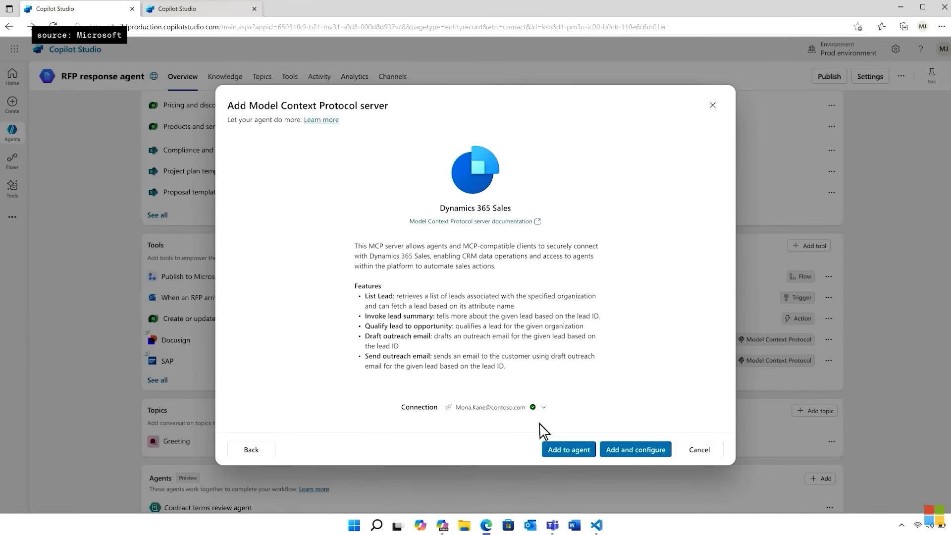
{"action": "left_click", "coordinate": [567, 450]}
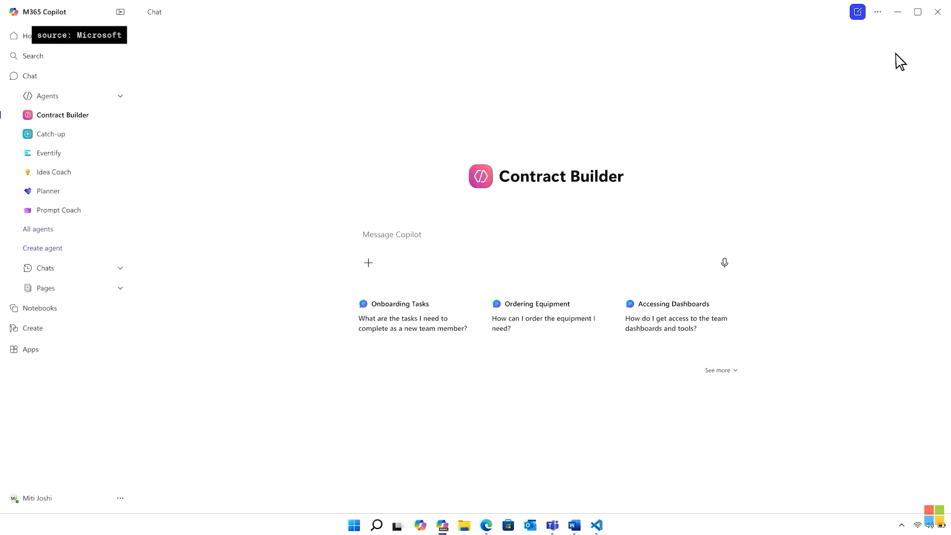
Ask Contract Builder to draft a principal agreement from contoso_toa_041524 and revisions.docx
{"action": "type", "text": "Draft a principal agreement using contoso_toa_041524 as a reference and re"}
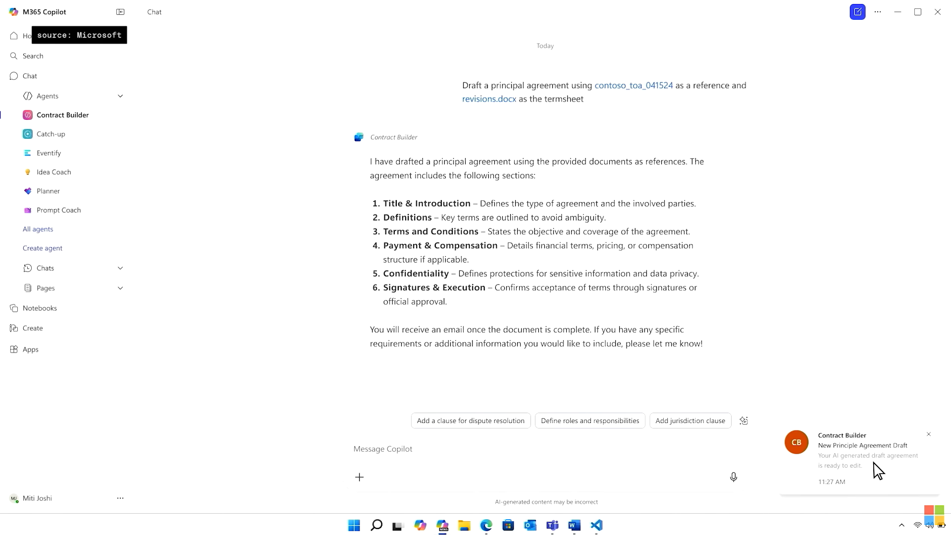
Open the generated Contoso–TechGuard Cloud Security Services Agreement in Word and review it
{"action": "left_click", "coordinate": [860, 450]}
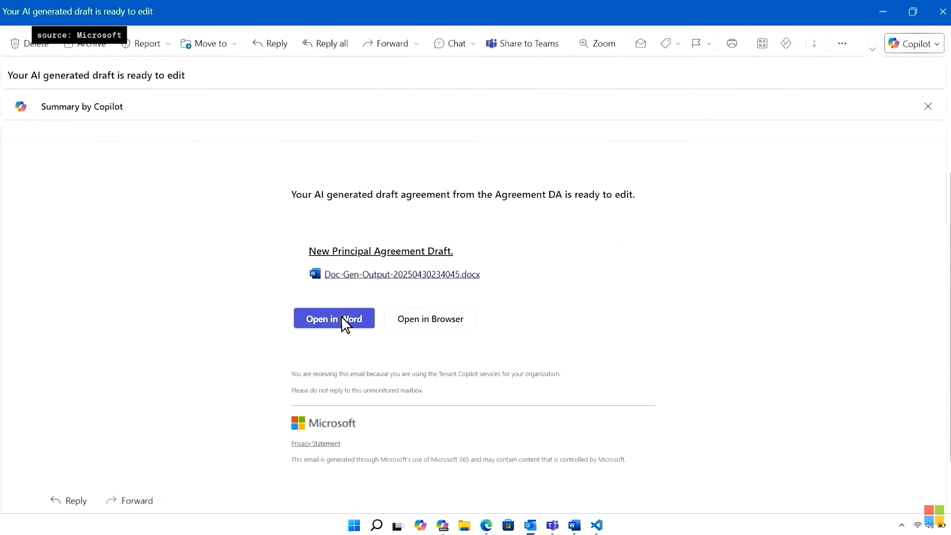
{"action": "left_click", "coordinate": [332, 318]}
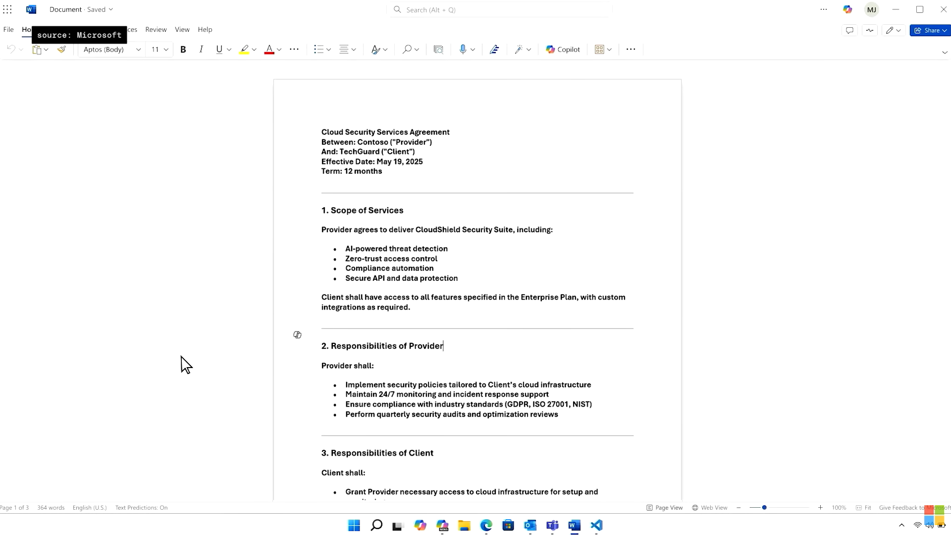
{"action": "scroll", "scroll_direction": "down", "scroll_amount": 3}
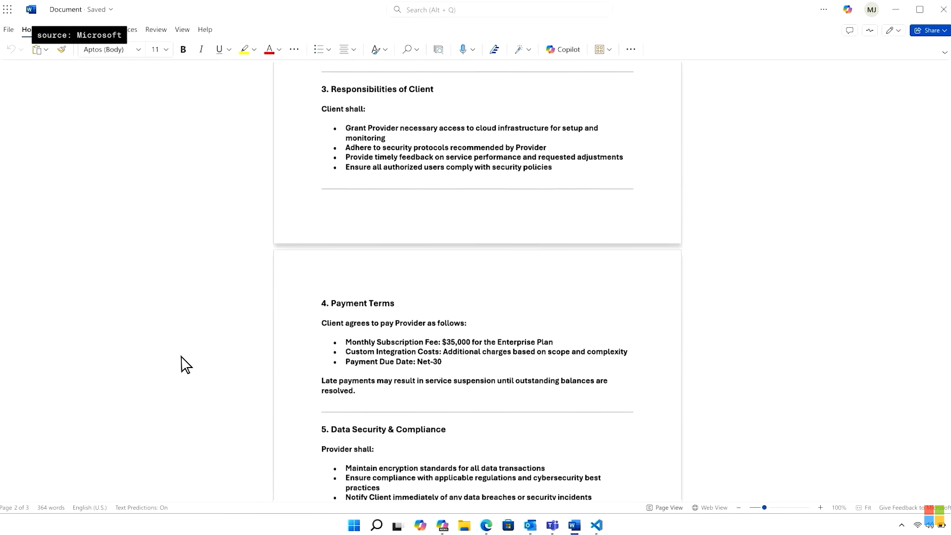
{"action": "scroll", "scroll_direction": "down", "scroll_amount": 3}
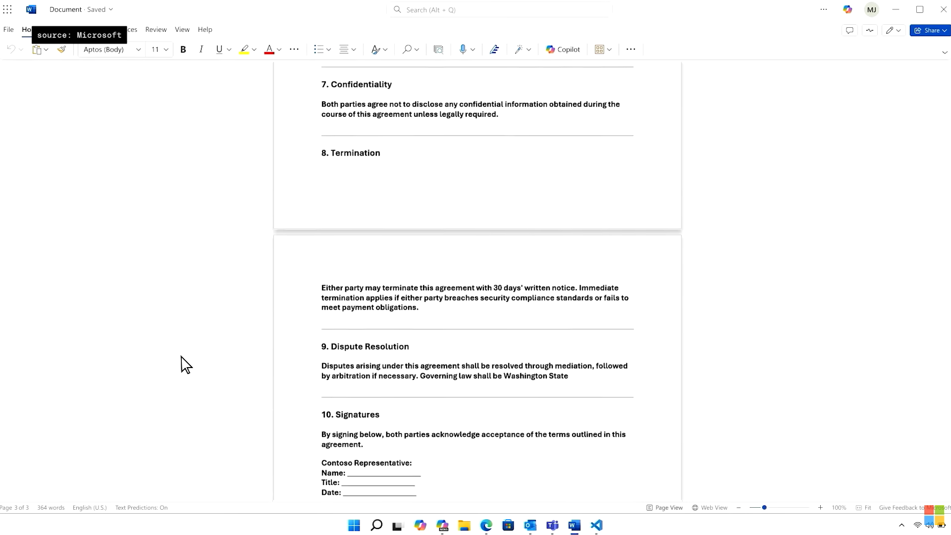
{"action": "scroll", "scroll_direction": "down", "scroll_amount": 3}
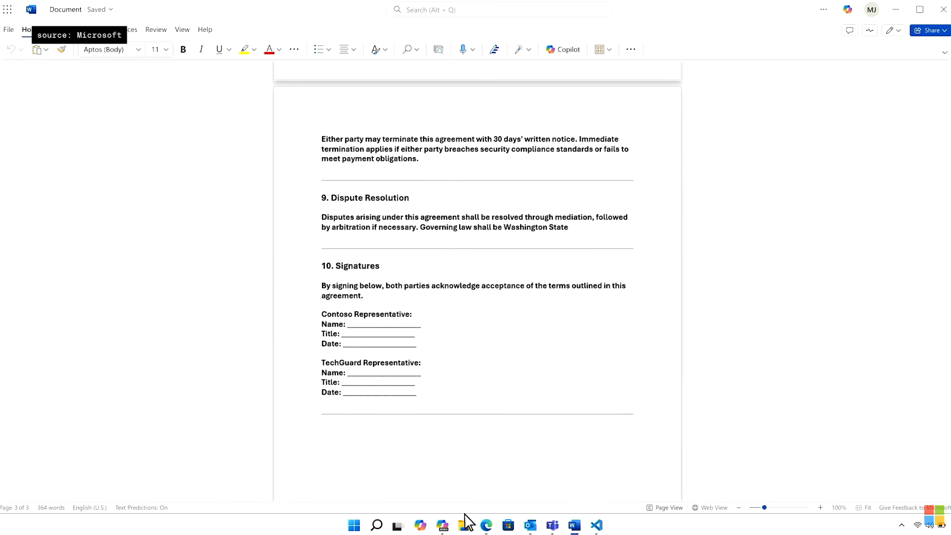
Create a new Copilot Tuning model with task type Document generation
{"action": "left_click", "coordinate": [485, 525]}
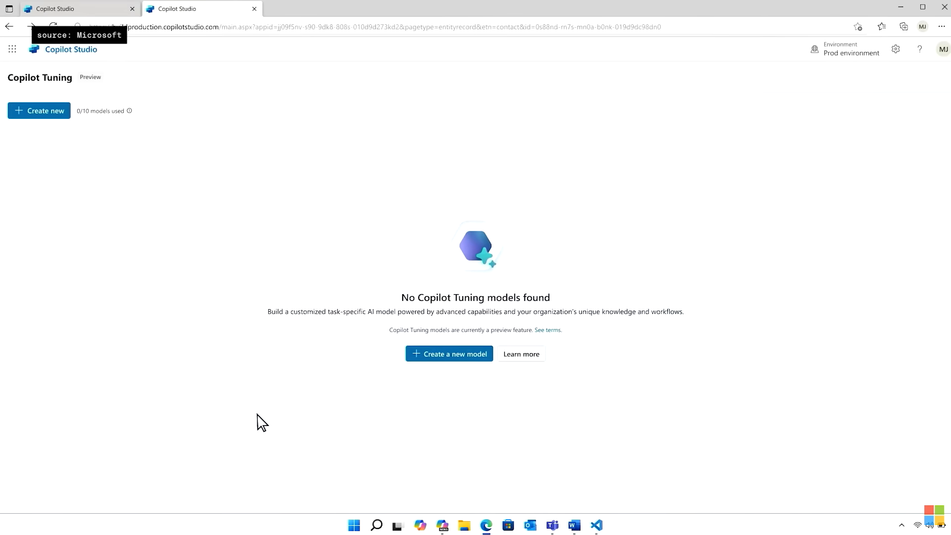
{"action": "left_click", "coordinate": [449, 354]}
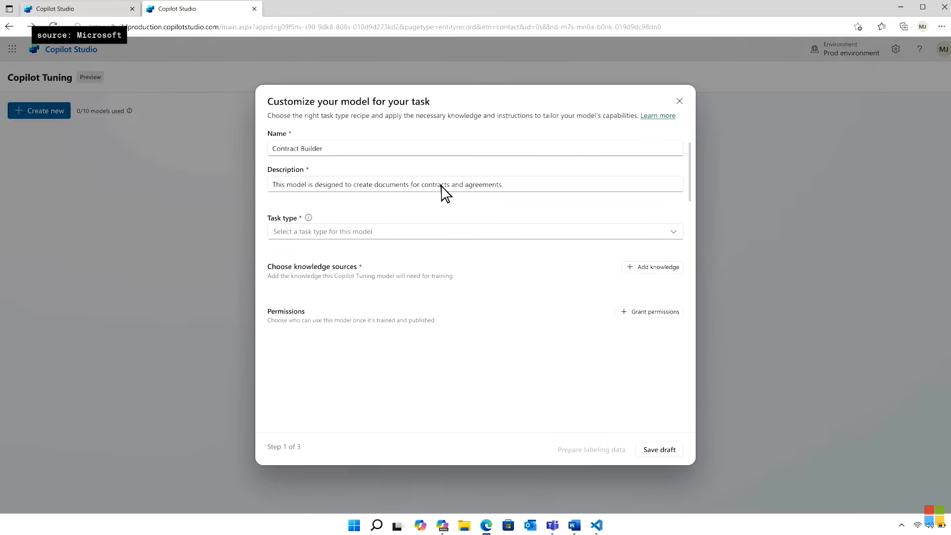
{"action": "left_click", "coordinate": [474, 231]}
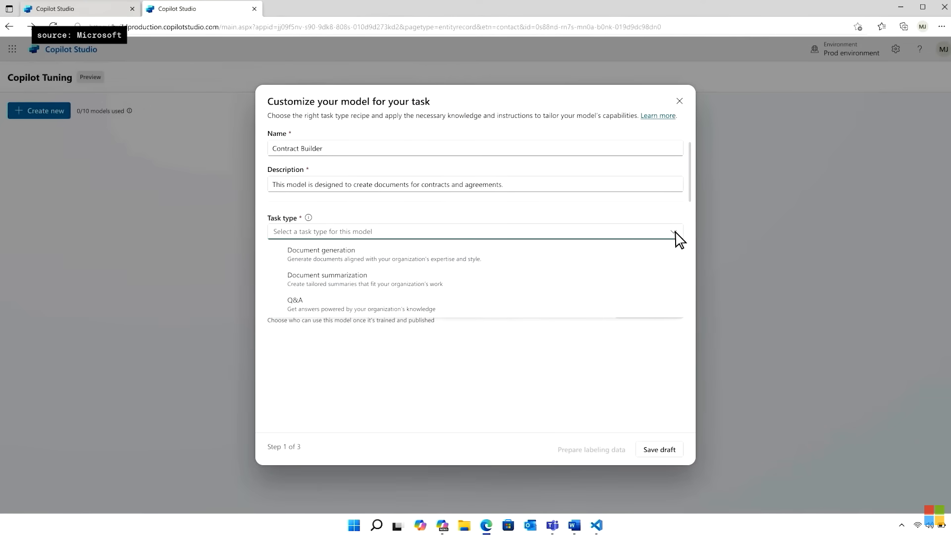
{"action": "left_click", "coordinate": [321, 250]}
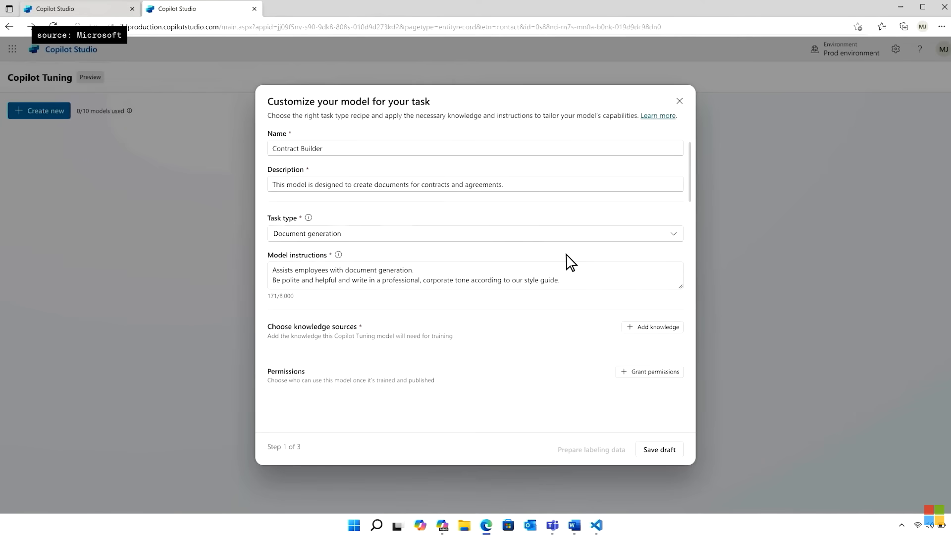
Add the Contracts Database and Project Documentation SharePoint sources and grant permissions
{"action": "left_click", "coordinate": [652, 327]}
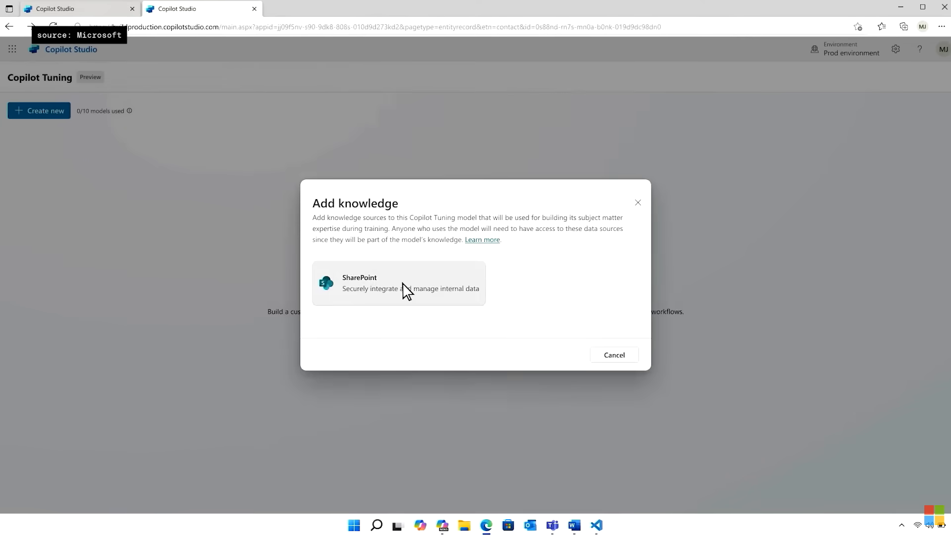
{"action": "left_click", "coordinate": [398, 282]}
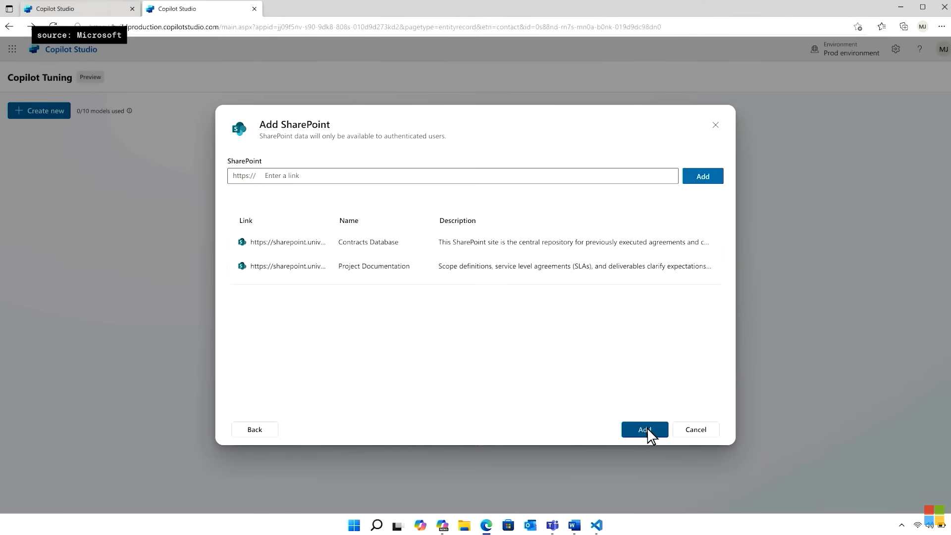
{"action": "left_click", "coordinate": [643, 428]}
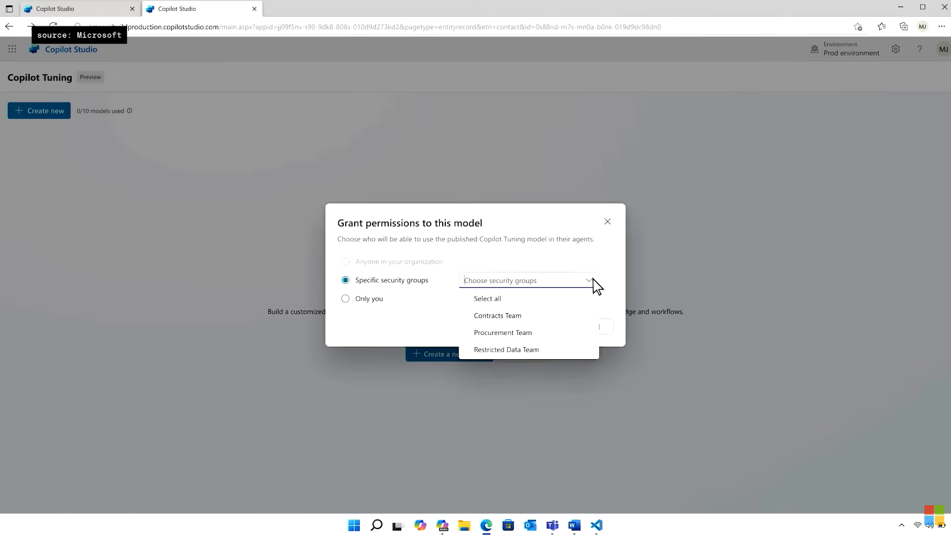
{"action": "left_click", "coordinate": [496, 315]}
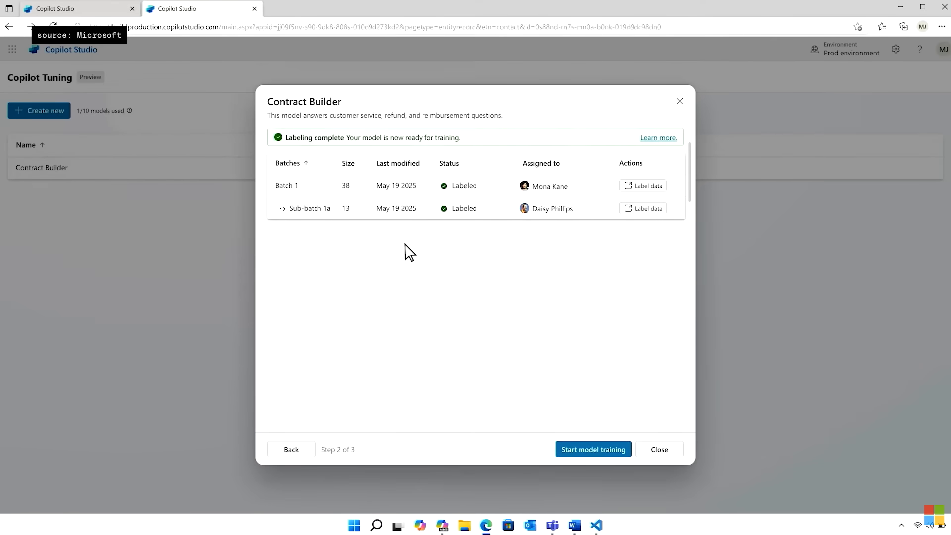
Train the Contract Builder model and publish it once training finishes
{"action": "left_click", "coordinate": [592, 450]}
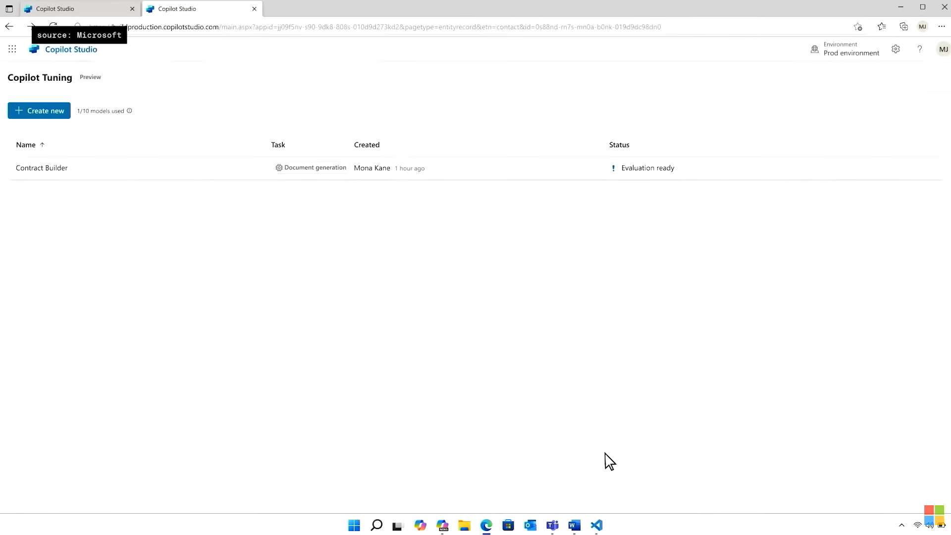
{"action": "left_click", "coordinate": [42, 167]}
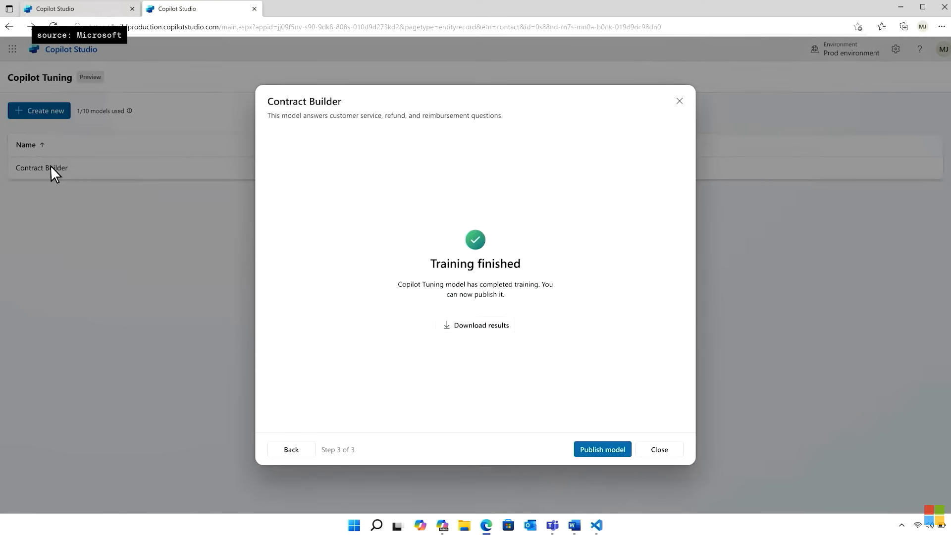
{"action": "left_click", "coordinate": [658, 450]}
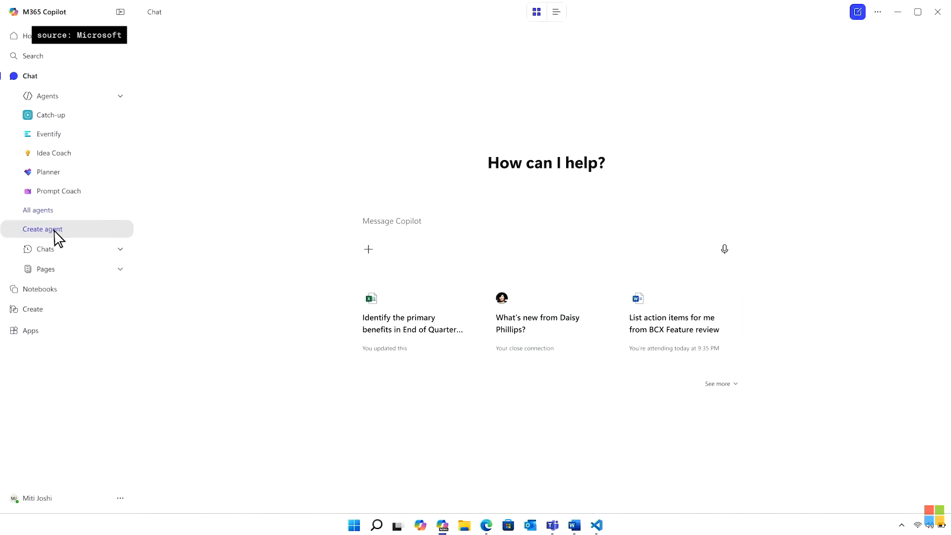
Create a task-specific agent using the Contract Builder tuning model and confirm with Done
{"action": "left_click", "coordinate": [42, 229]}
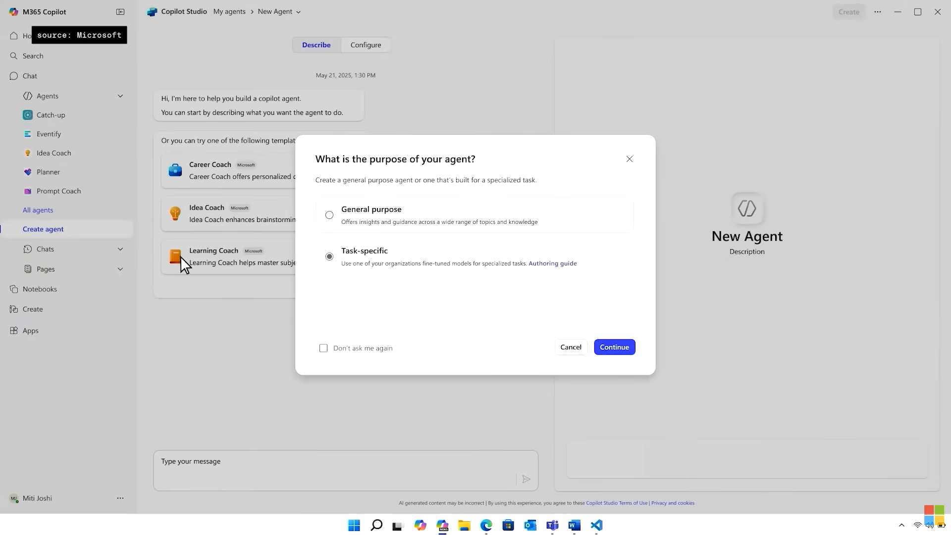
{"action": "left_click", "coordinate": [613, 347]}
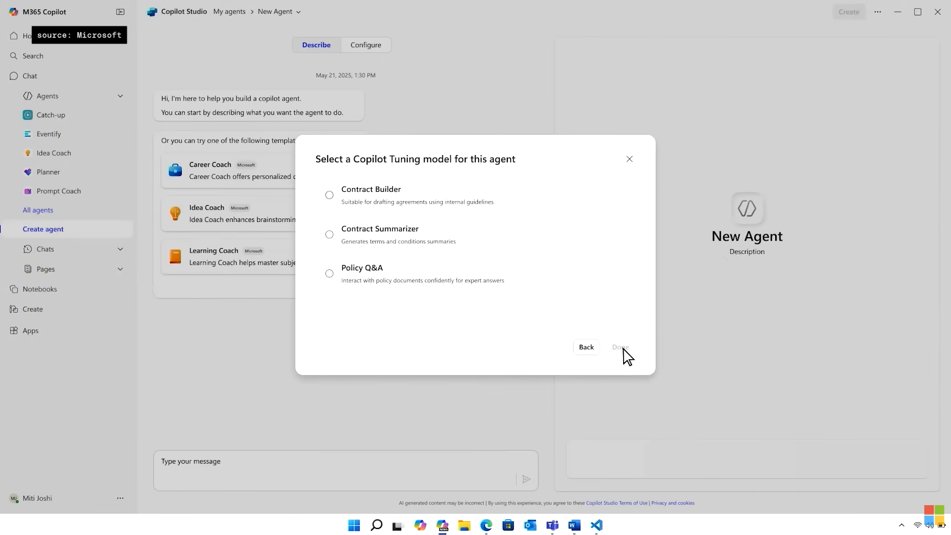
{"action": "left_click", "coordinate": [329, 195]}
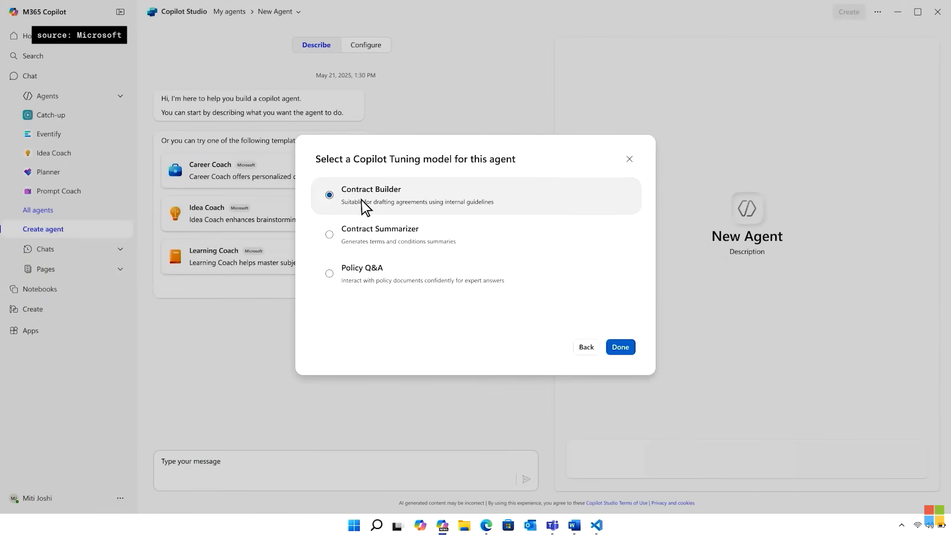
{"action": "left_click", "coordinate": [619, 347]}
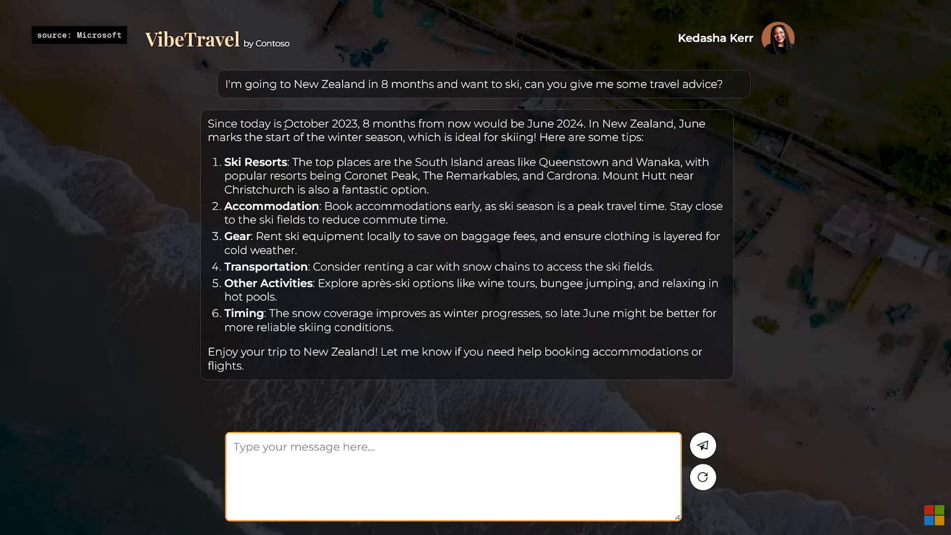
Highlight the part of the ski answer that assumes today is October 2023
{"action": "left_click_drag", "start_coordinate": [285, 123], "coordinate": [546, 124]}
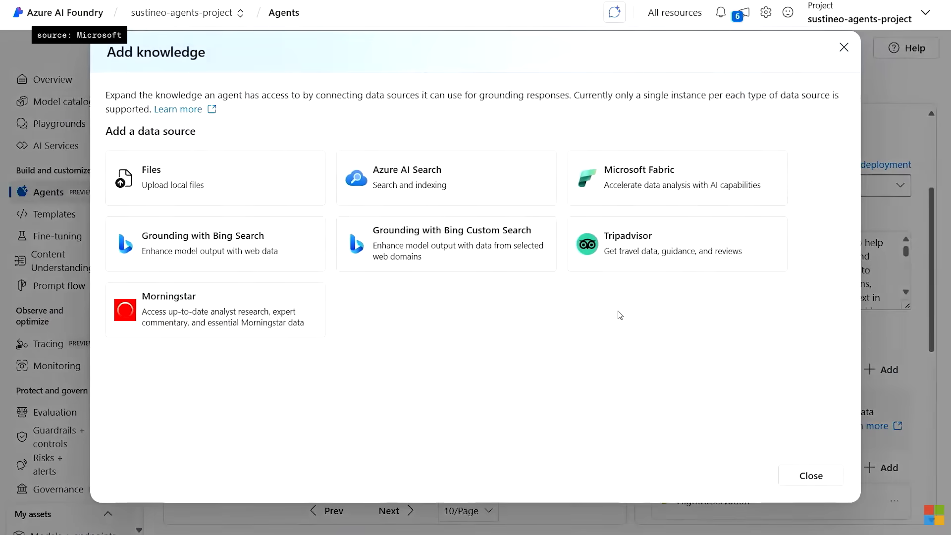
{"action": "mouse_move", "coordinate": [541, 329]}
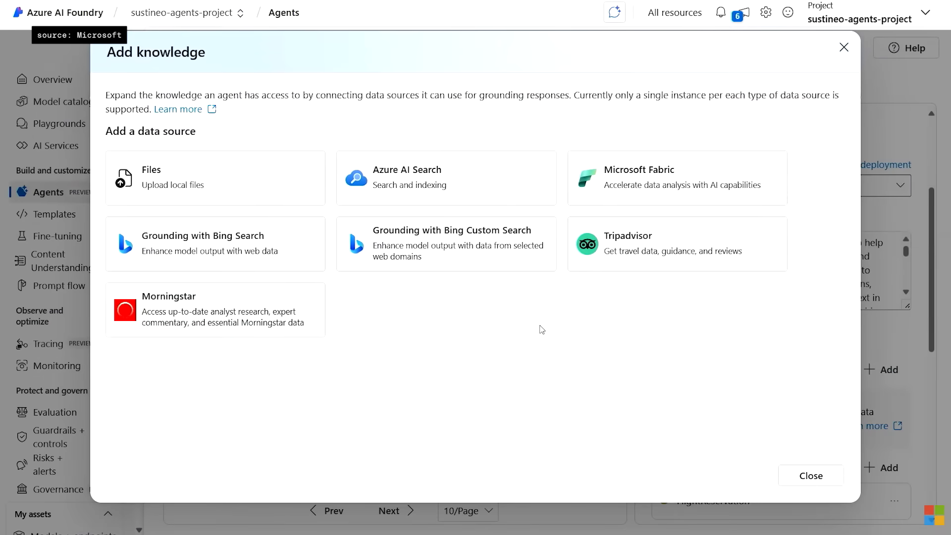
{"action": "mouse_move", "coordinate": [599, 285]}
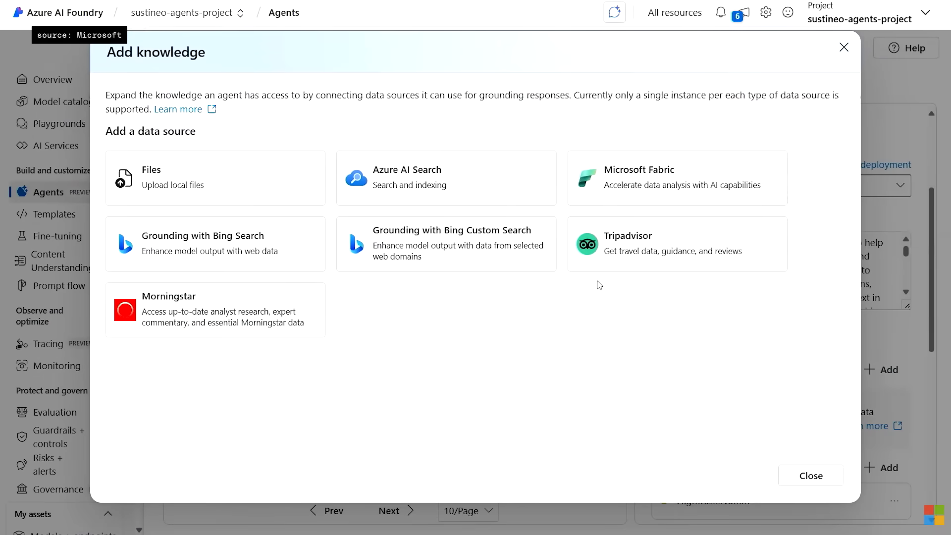
{"action": "mouse_move", "coordinate": [463, 375]}
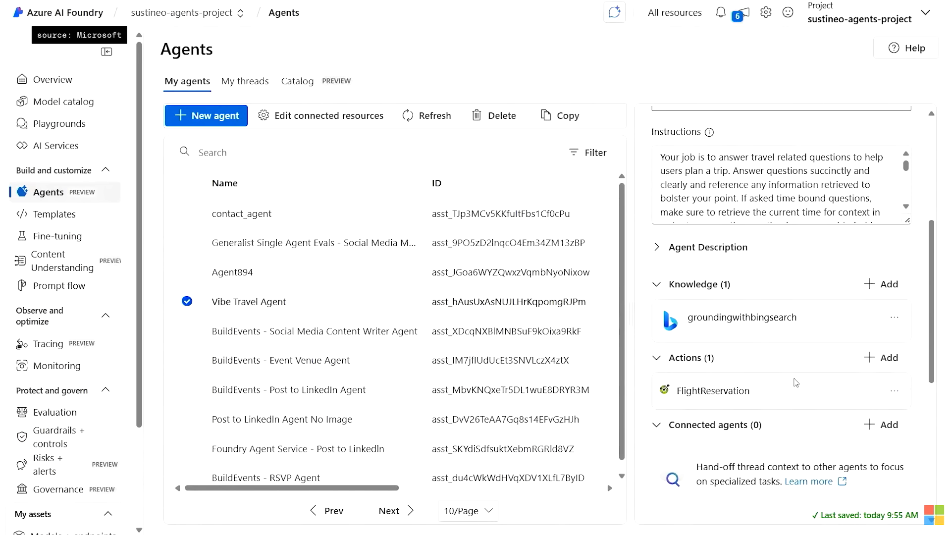
Show the Add action options for the Vibe Travel Agent
{"action": "left_click", "coordinate": [881, 358]}
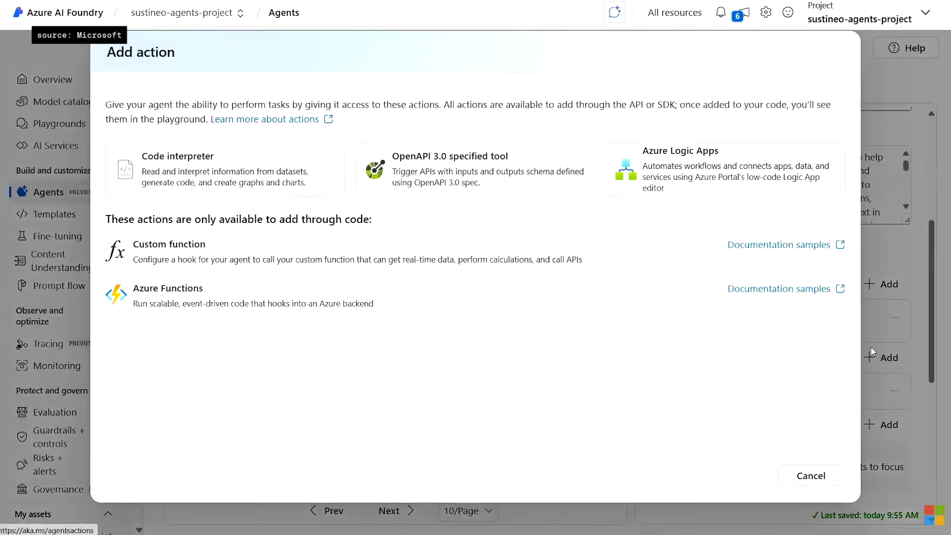
{"action": "mouse_move", "coordinate": [411, 411]}
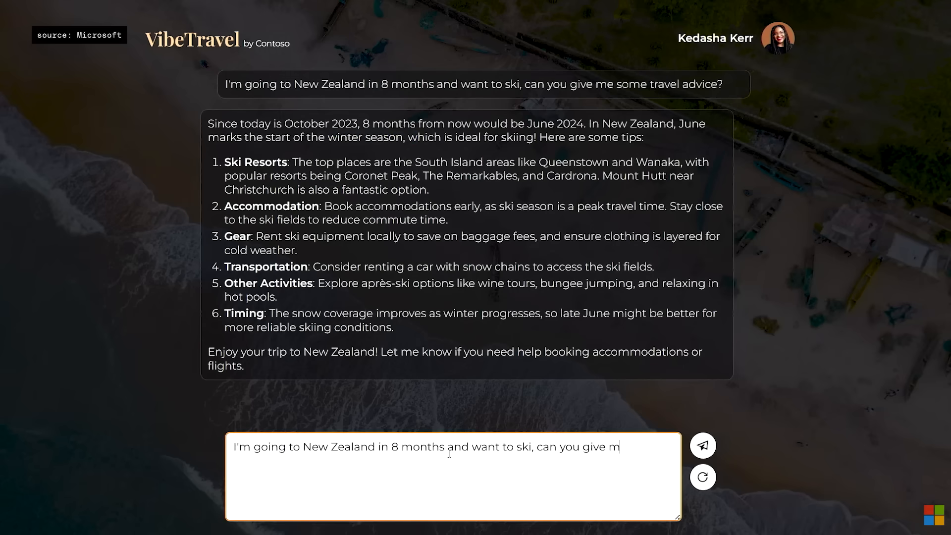
Resend the ski question, then request a Seattle–New Zealand return flight for January 17–27
{"action": "left_click", "coordinate": [702, 444]}
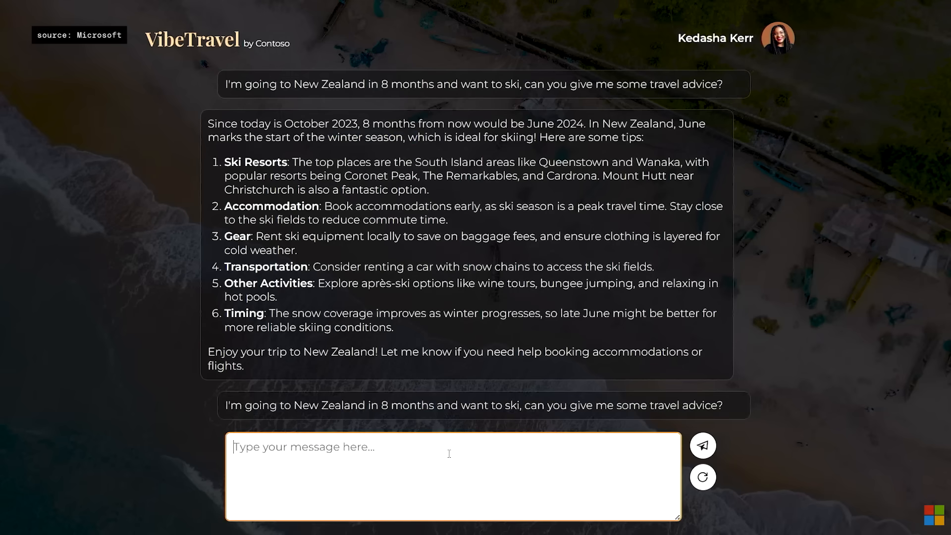
{"action": "left_click", "coordinate": [701, 476]}
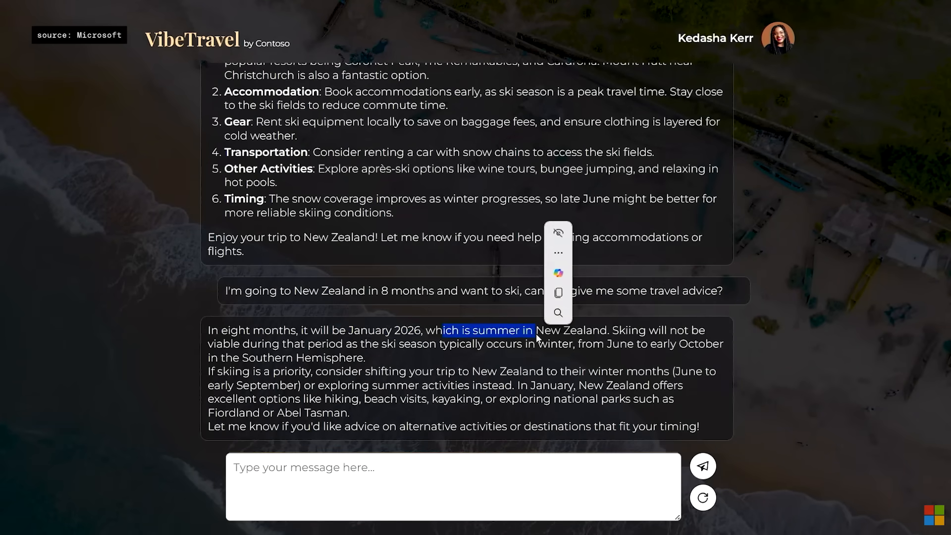
{"action": "type", "text": "Can you book me a return flight from Seattle to New Zealand leaving January 17 a"}
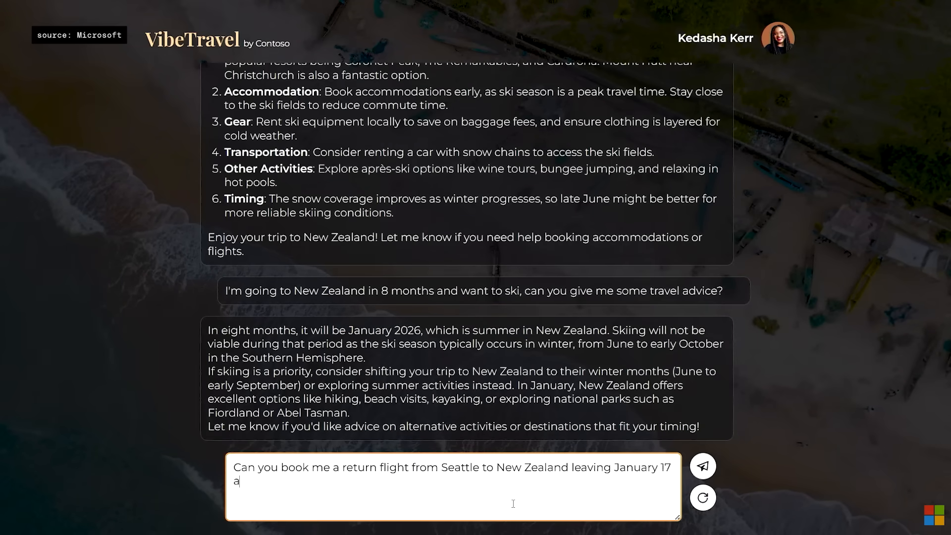
{"action": "left_click", "coordinate": [701, 465]}
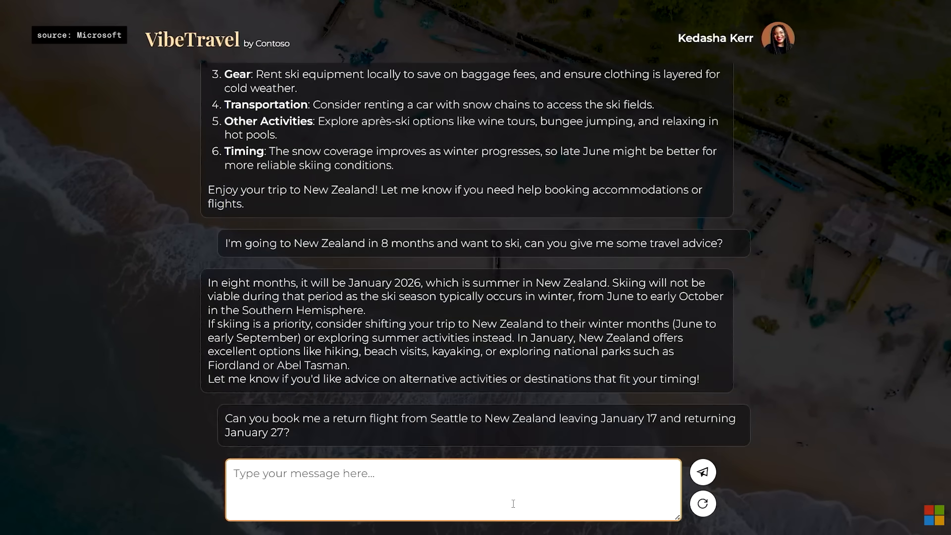
{"action": "left_click", "coordinate": [701, 472]}
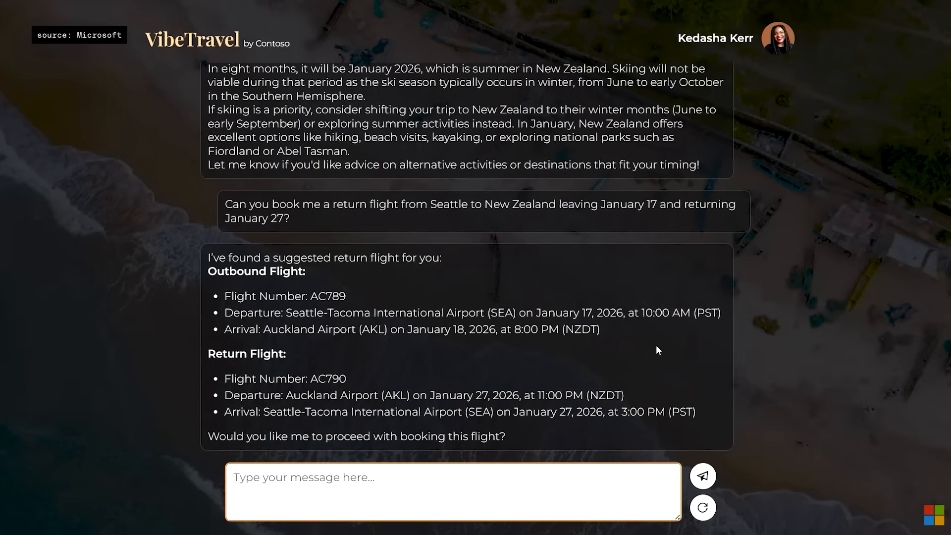
{"action": "left_click", "coordinate": [453, 492]}
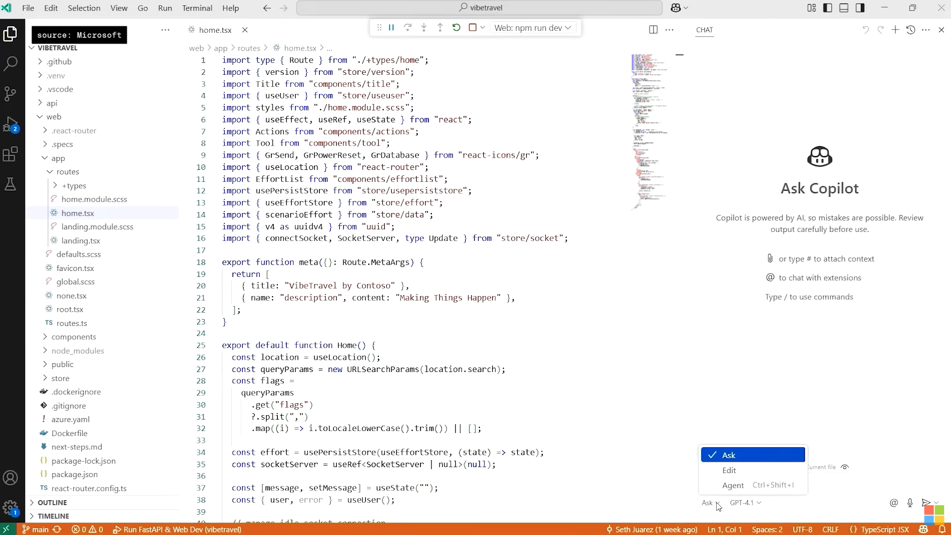
{"action": "mouse_move", "coordinate": [733, 485]}
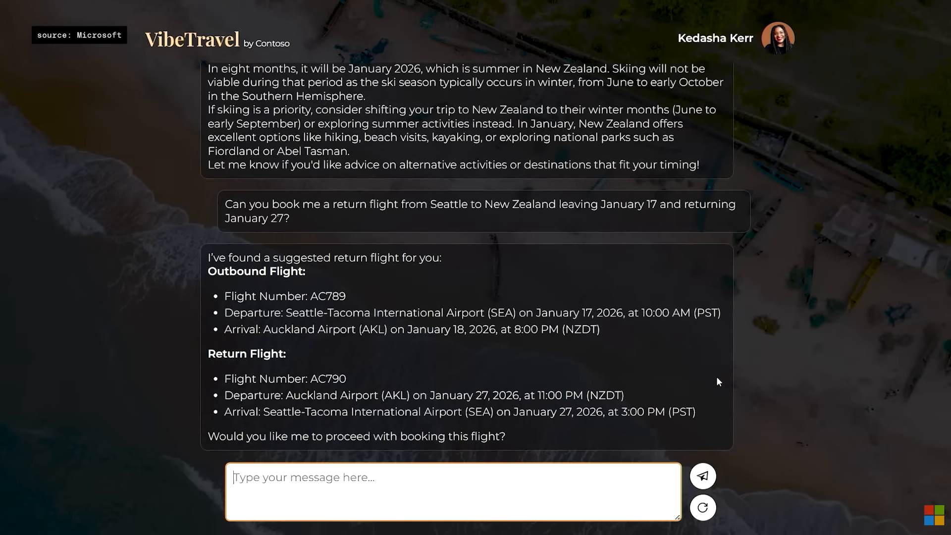
Clear the VibeTravel conversation with the reset button beside the message box
{"action": "left_click", "coordinate": [702, 508]}
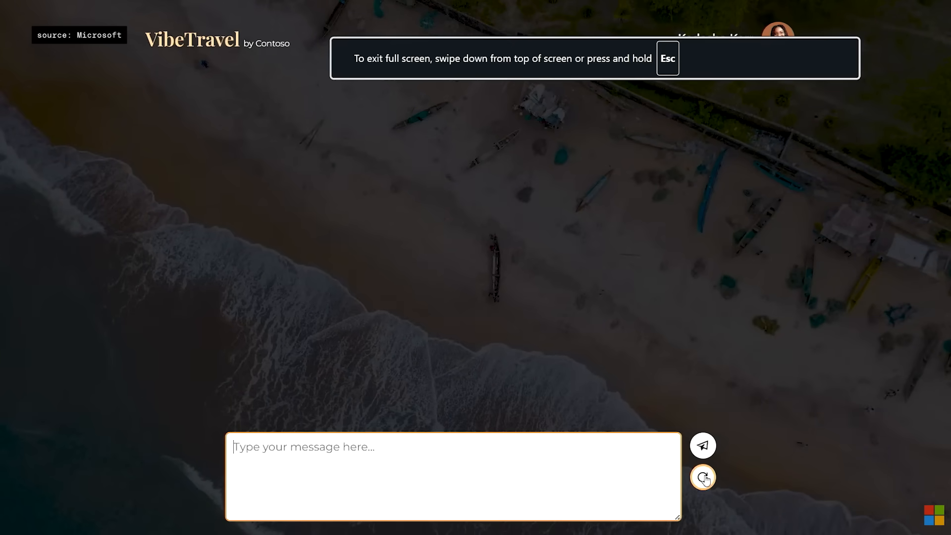
Let Copilot add the are-you-sure reset confirmation, then return to the VibeTravel app
{"action": "left_click", "coordinate": [701, 477]}
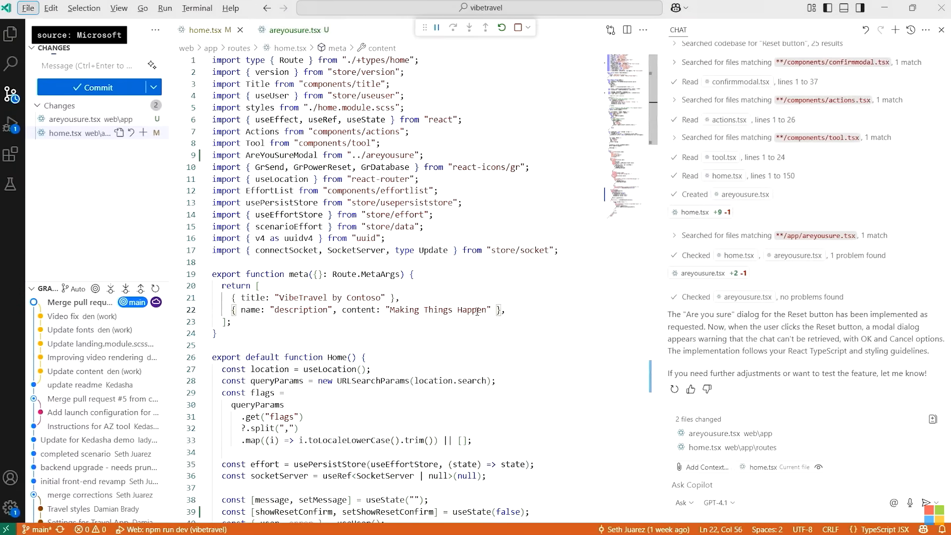
{"action": "left_click", "coordinate": [260, 285]}
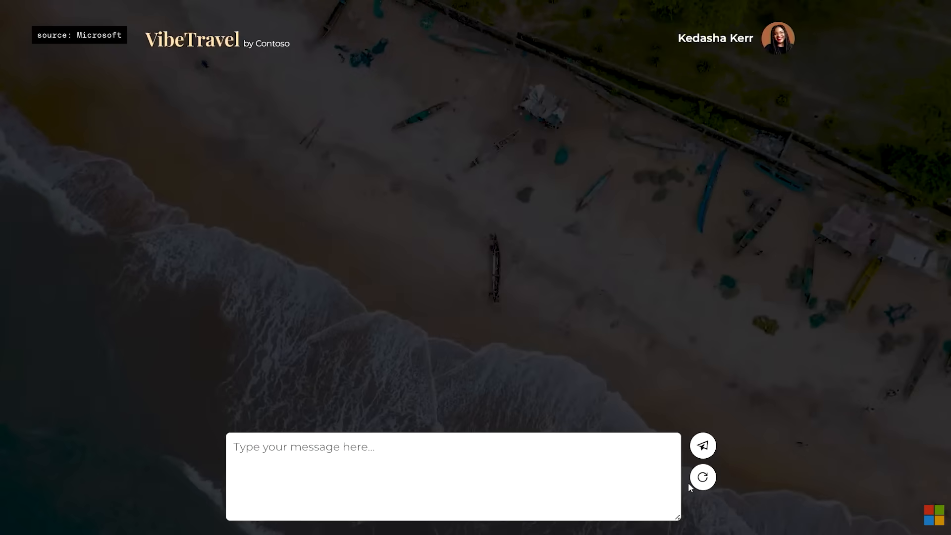
{"action": "mouse_move", "coordinate": [671, 366]}
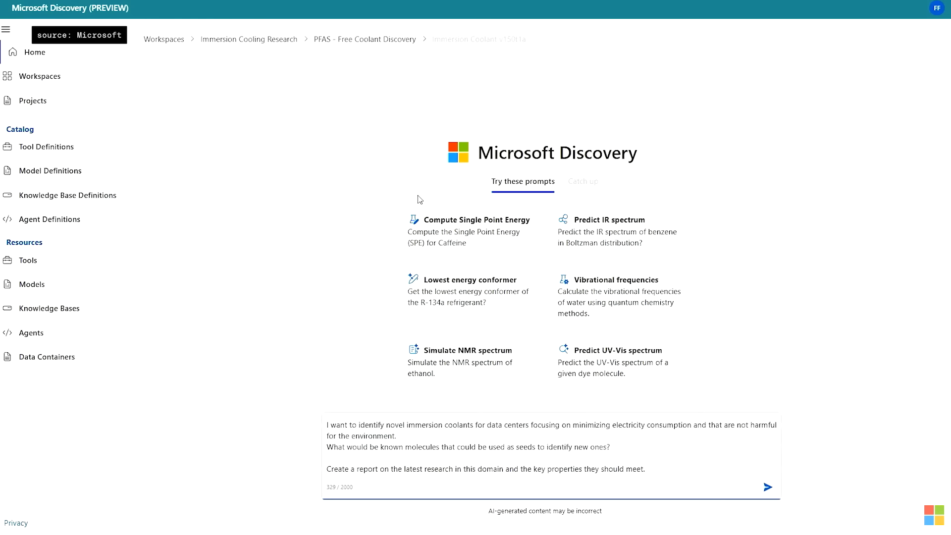
Submit the immersion coolant research request and scroll through the coolant_report pane
{"action": "left_click", "coordinate": [767, 487]}
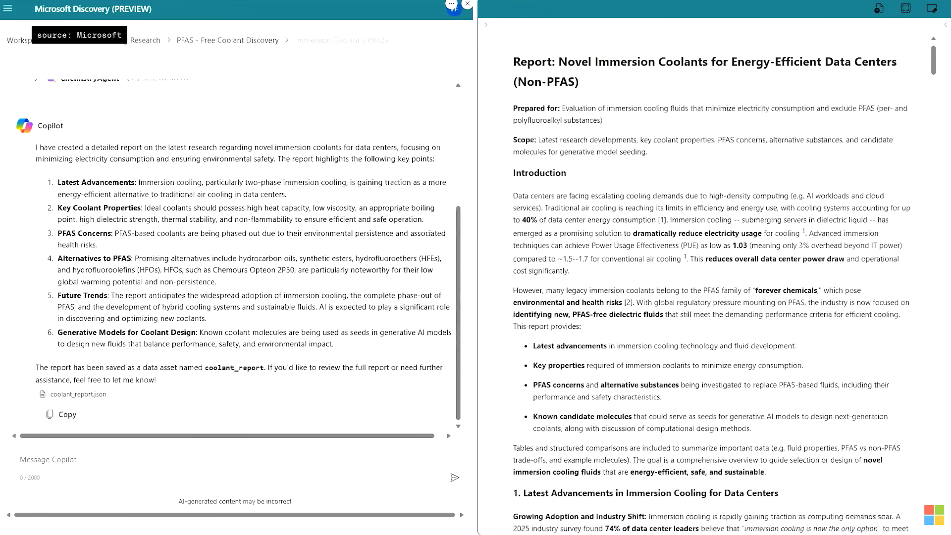
{"action": "scroll", "scroll_direction": "down", "scroll_amount": 3}
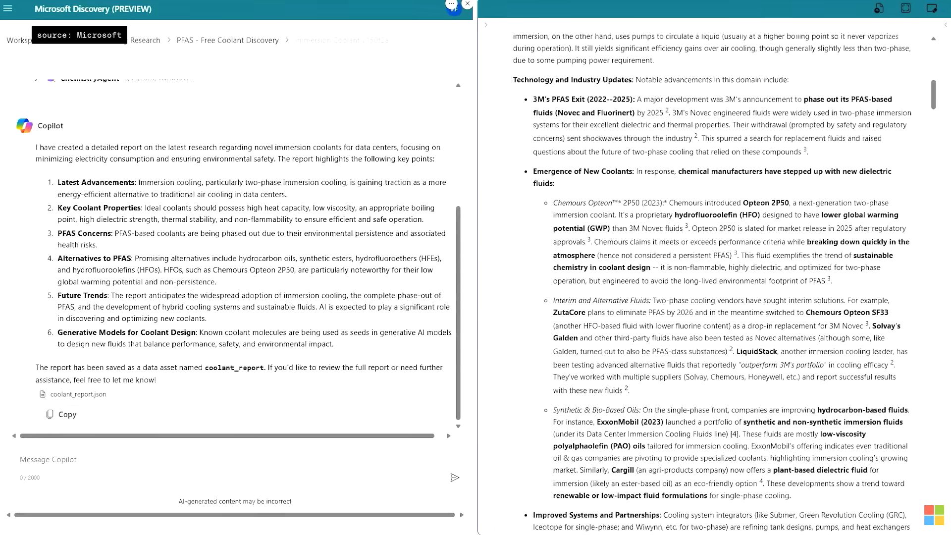
{"action": "scroll", "scroll_direction": "down", "scroll_amount": 3}
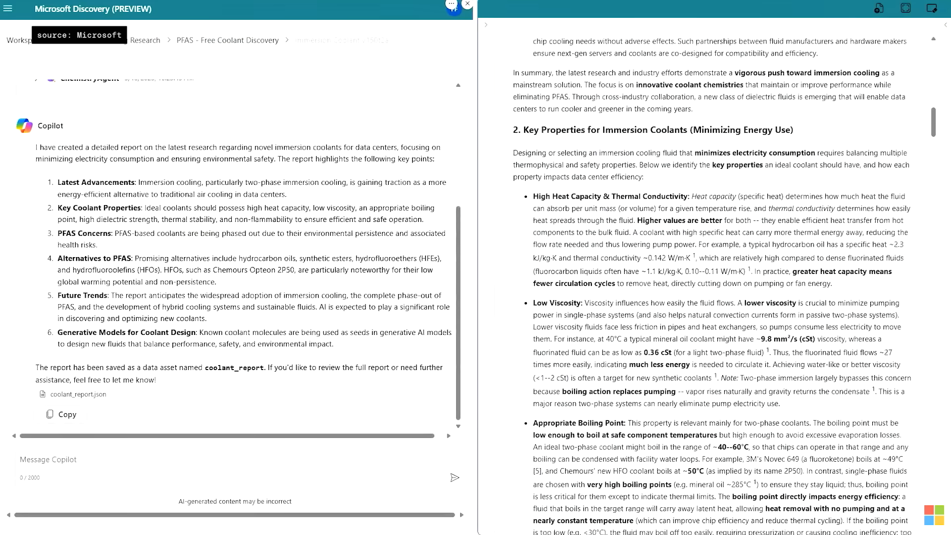
{"action": "scroll", "scroll_direction": "down", "scroll_amount": 3}
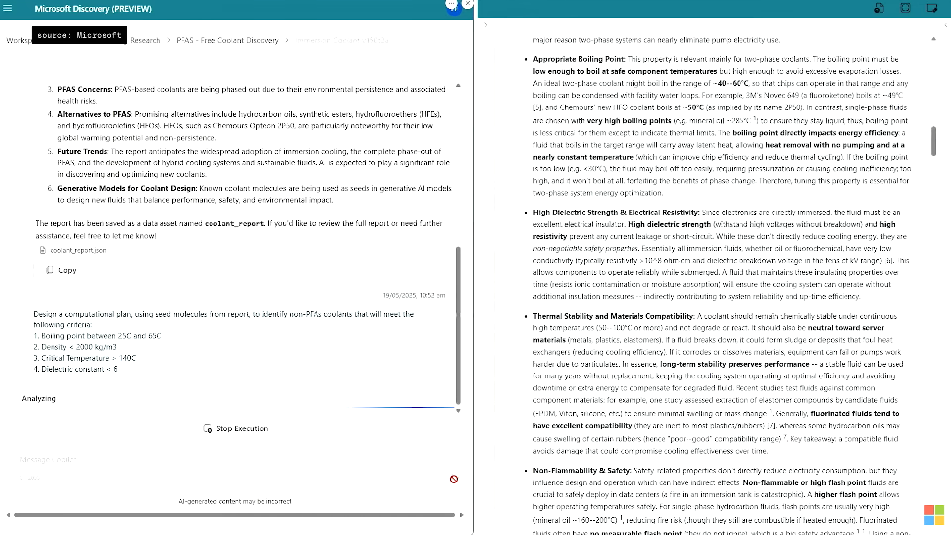
Review the ChemistryAgent's five-step non-PFAS coolant plan and approve it with Proceed
{"action": "scroll", "scroll_direction": "down", "scroll_amount": 3}
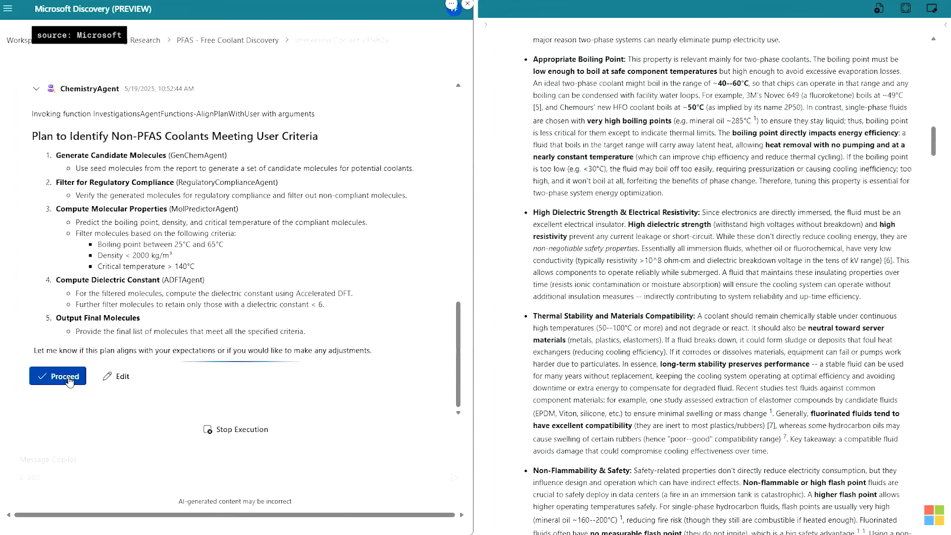
{"action": "left_click", "coordinate": [57, 375]}
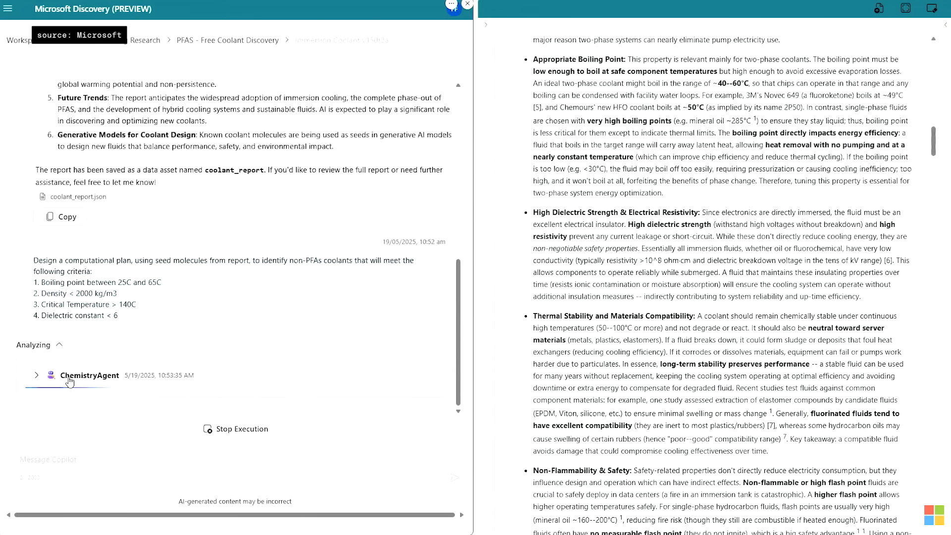